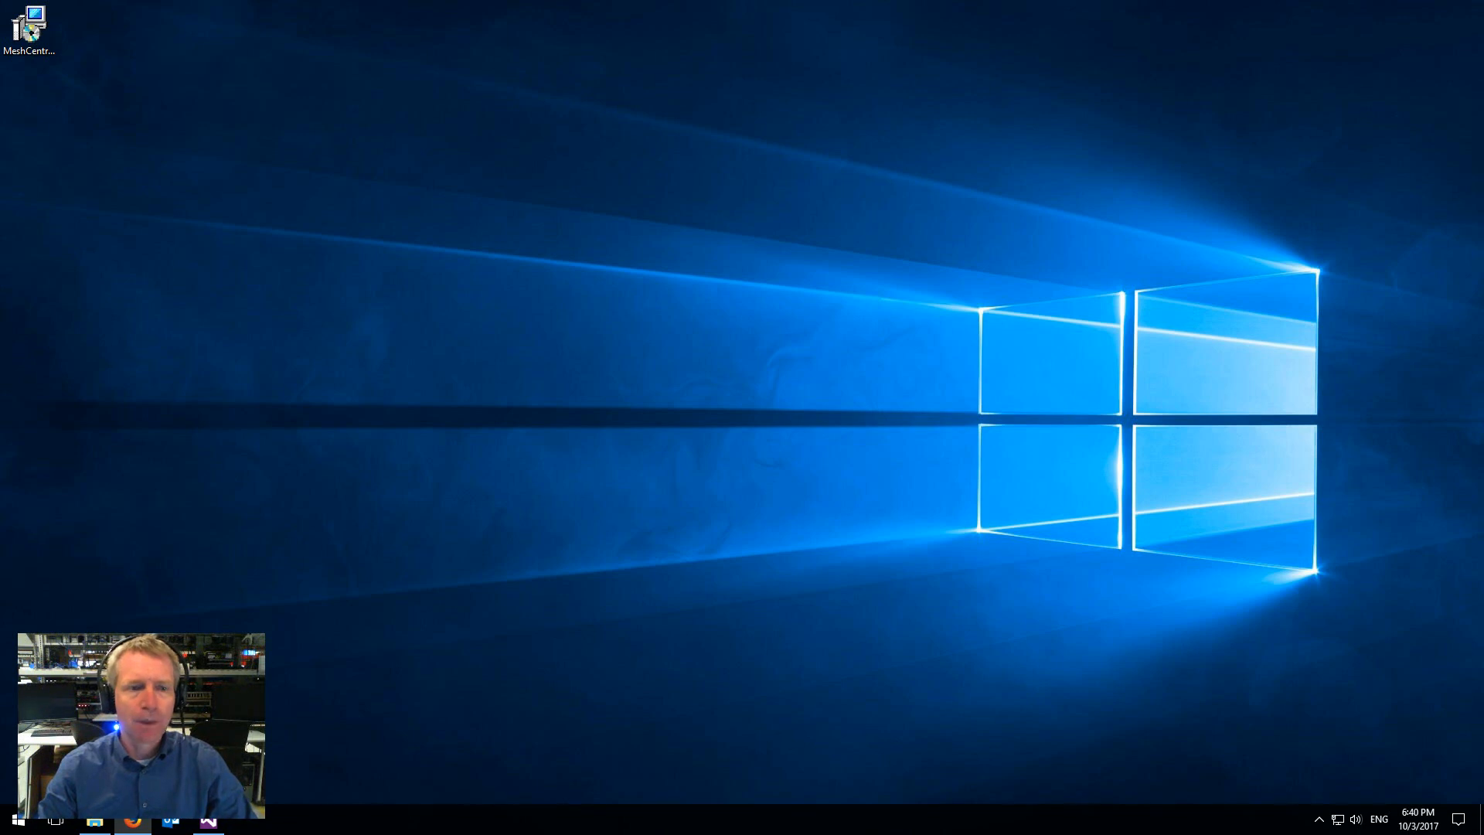
Launch the MeshCentral 0.0.8 installer and accept the Apache license agreement.
left_click(132, 819)
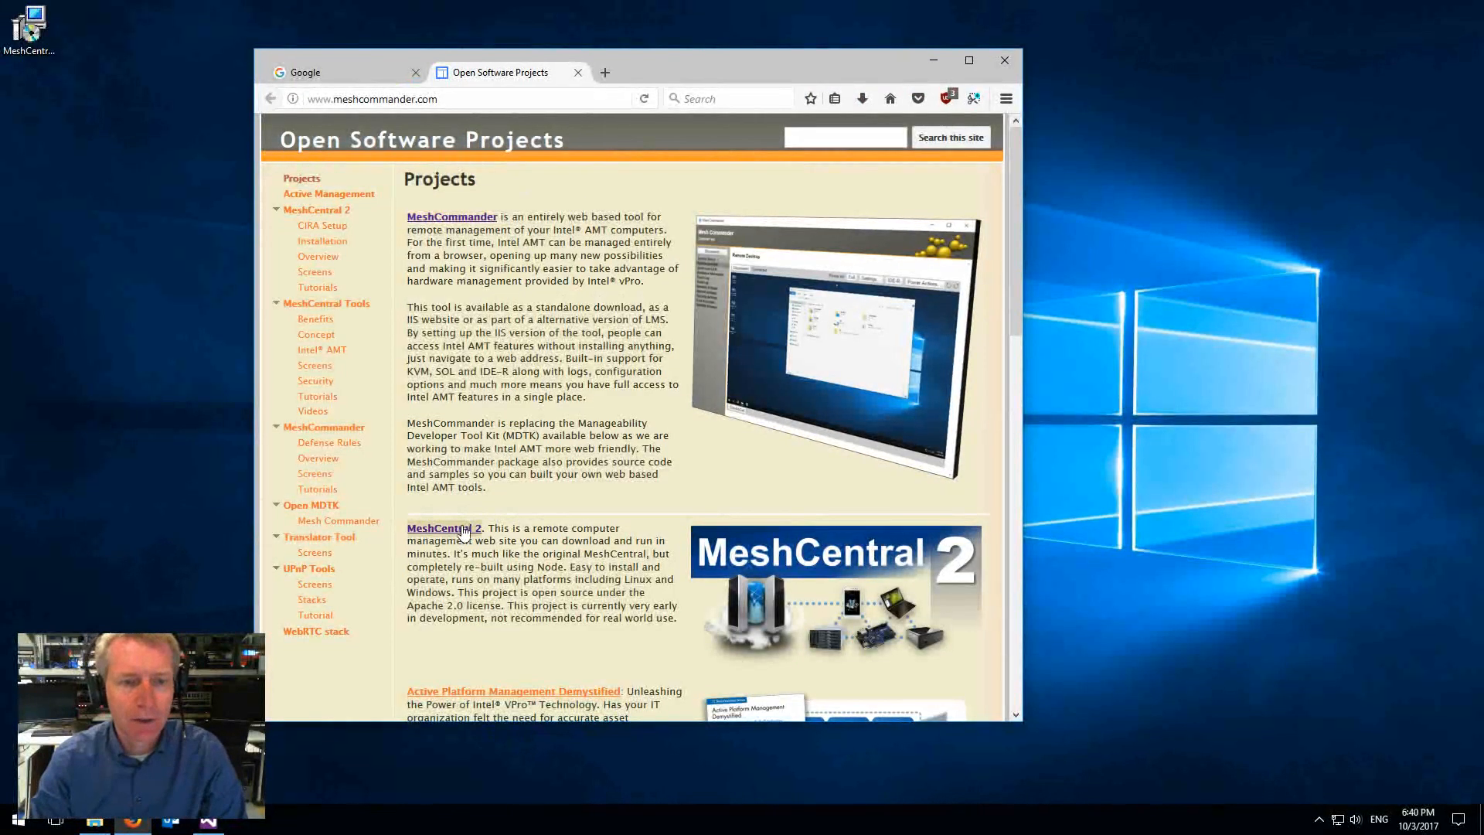
left_click(441, 527)
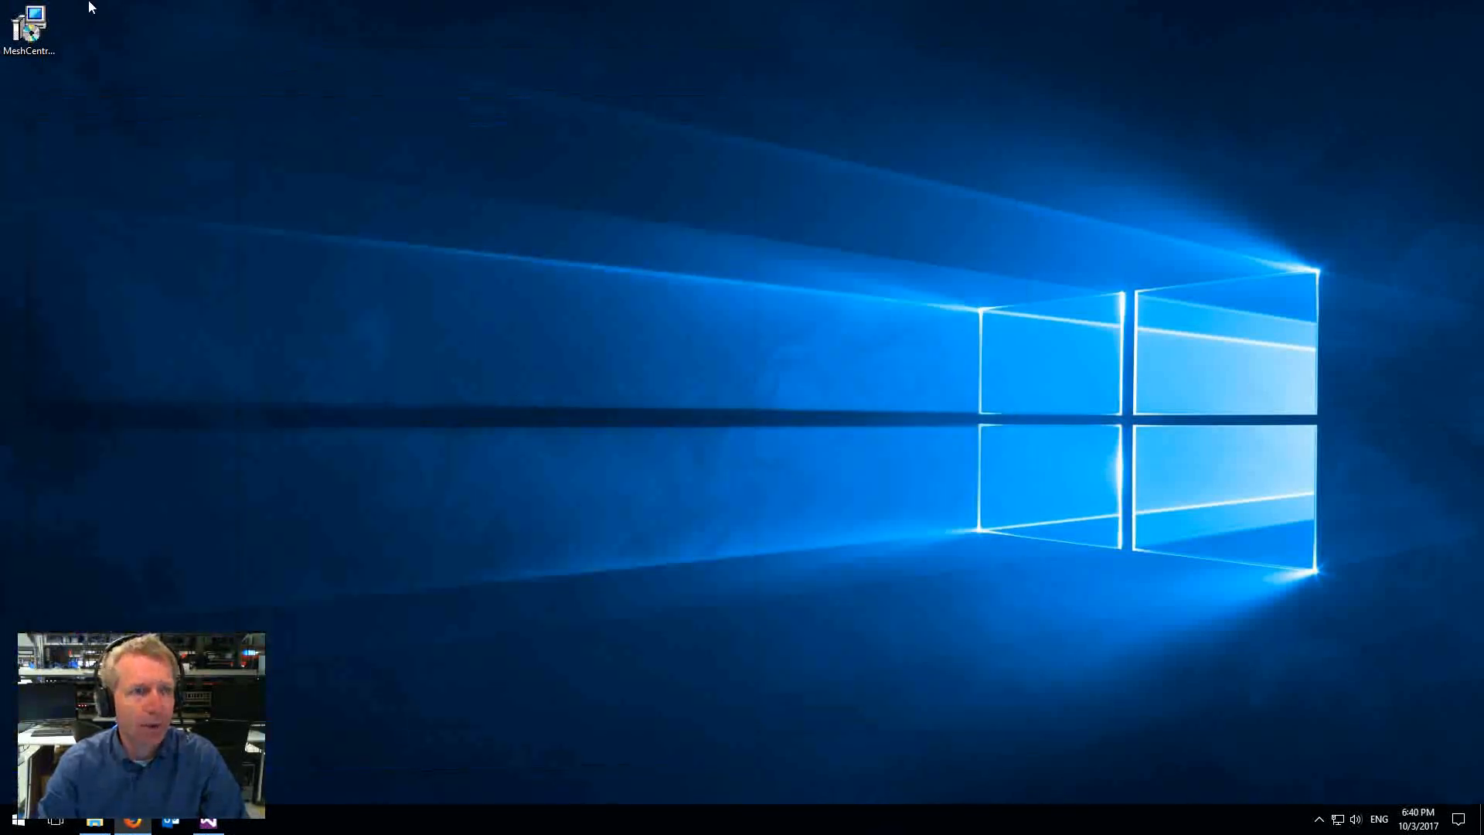
double_click(28, 24)
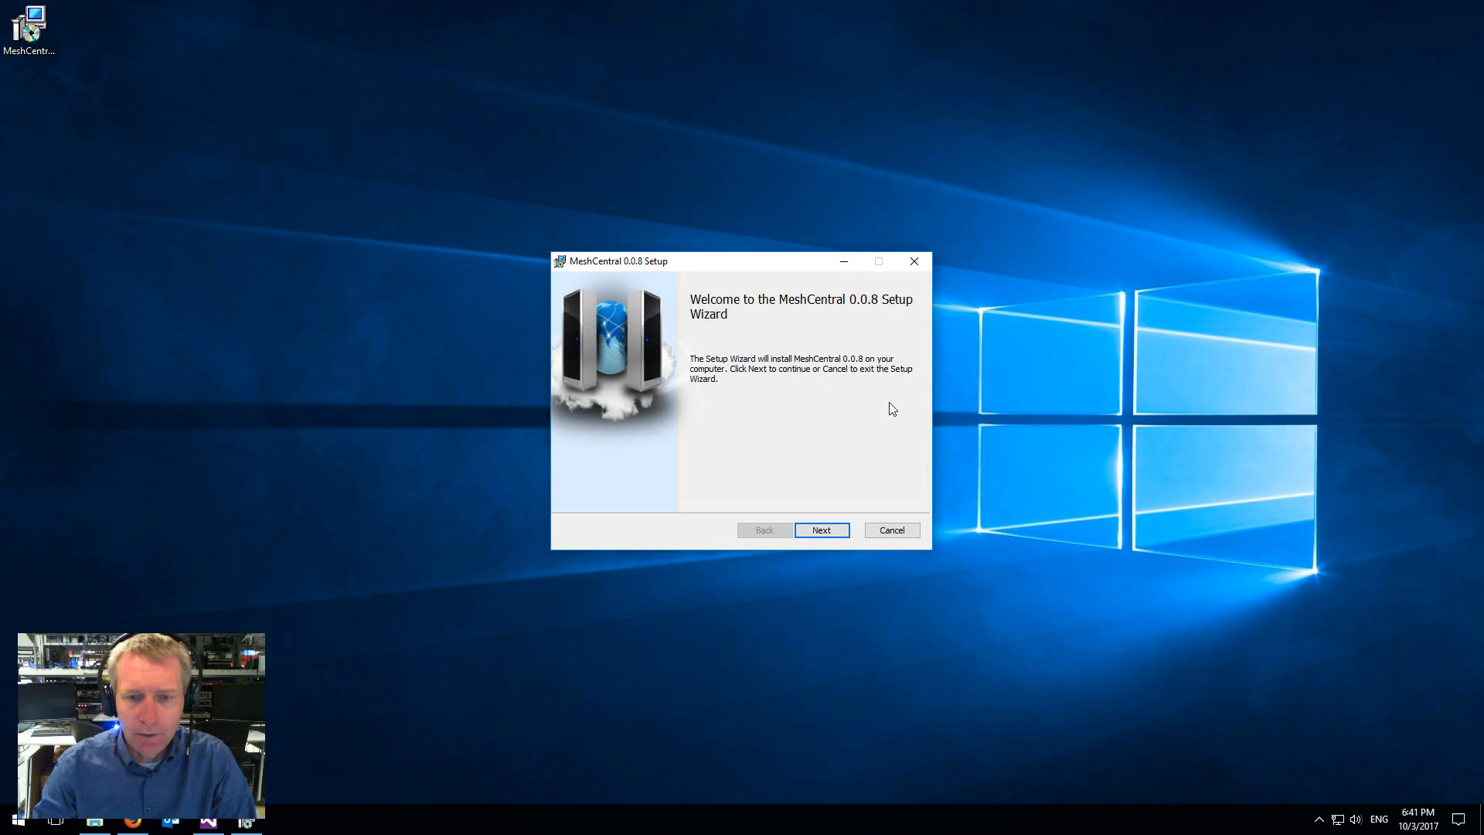
left_click(819, 528)
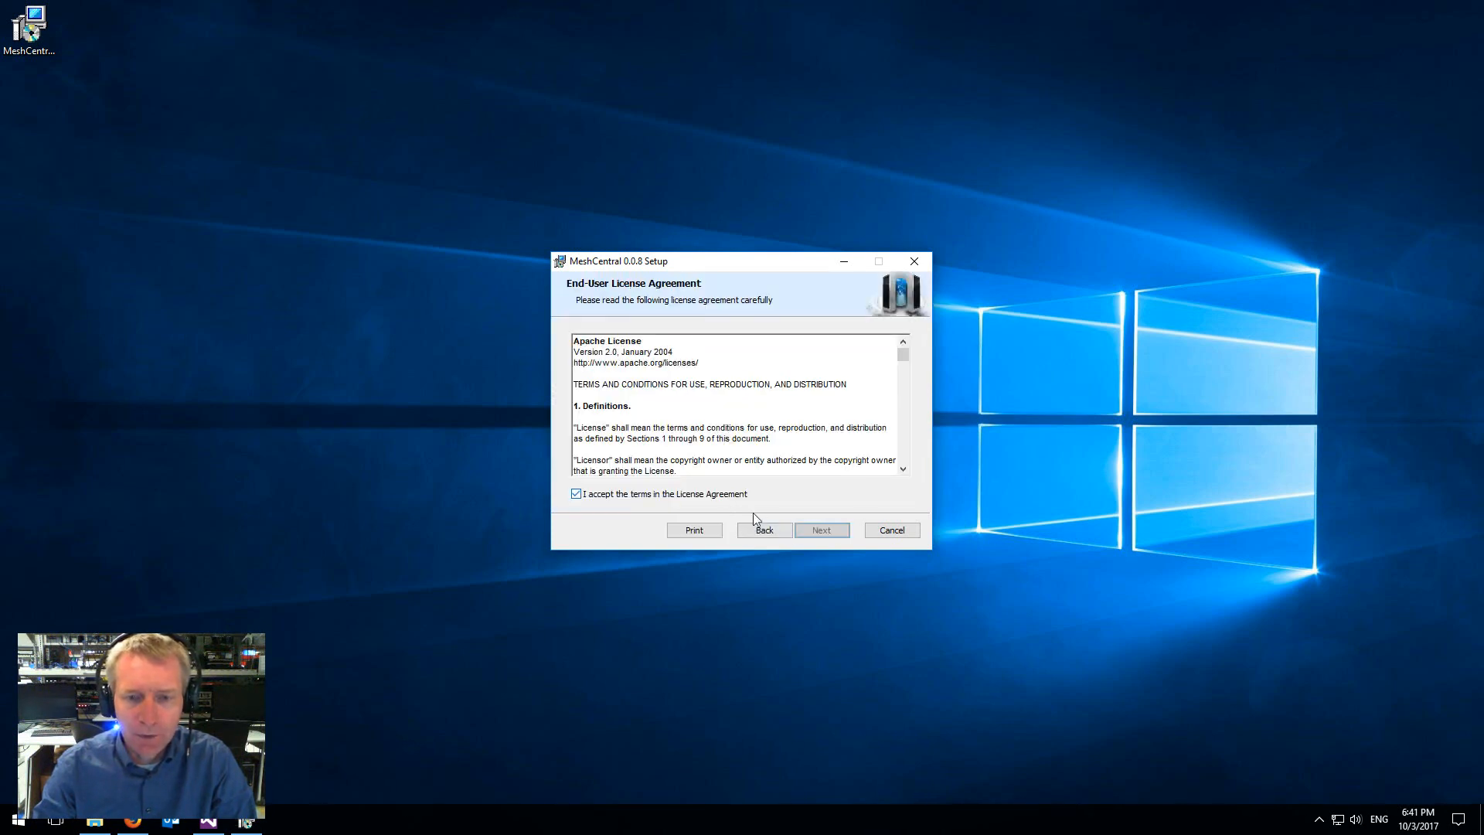
left_click(821, 530)
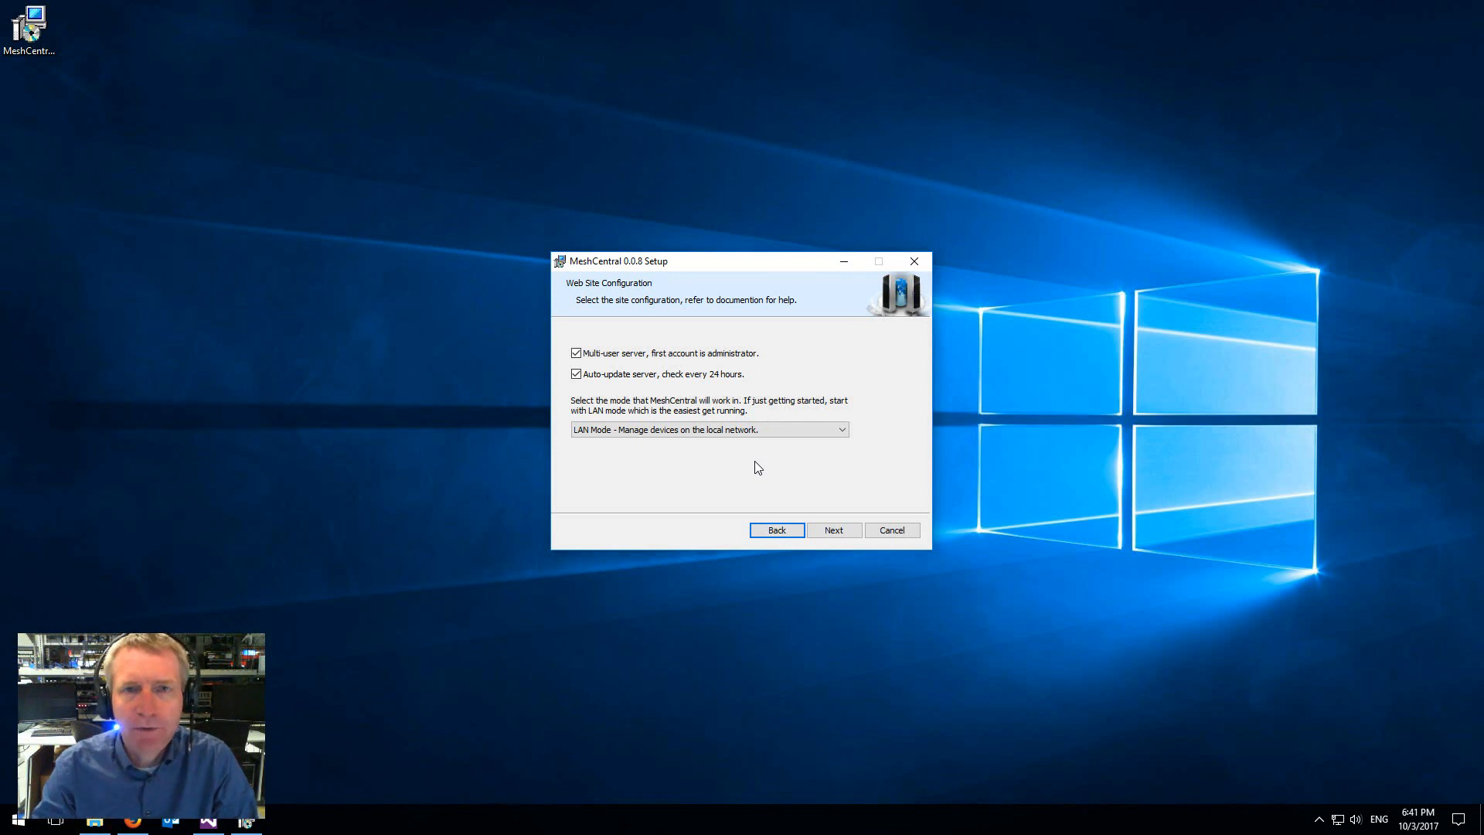
mouse_move(668, 388)
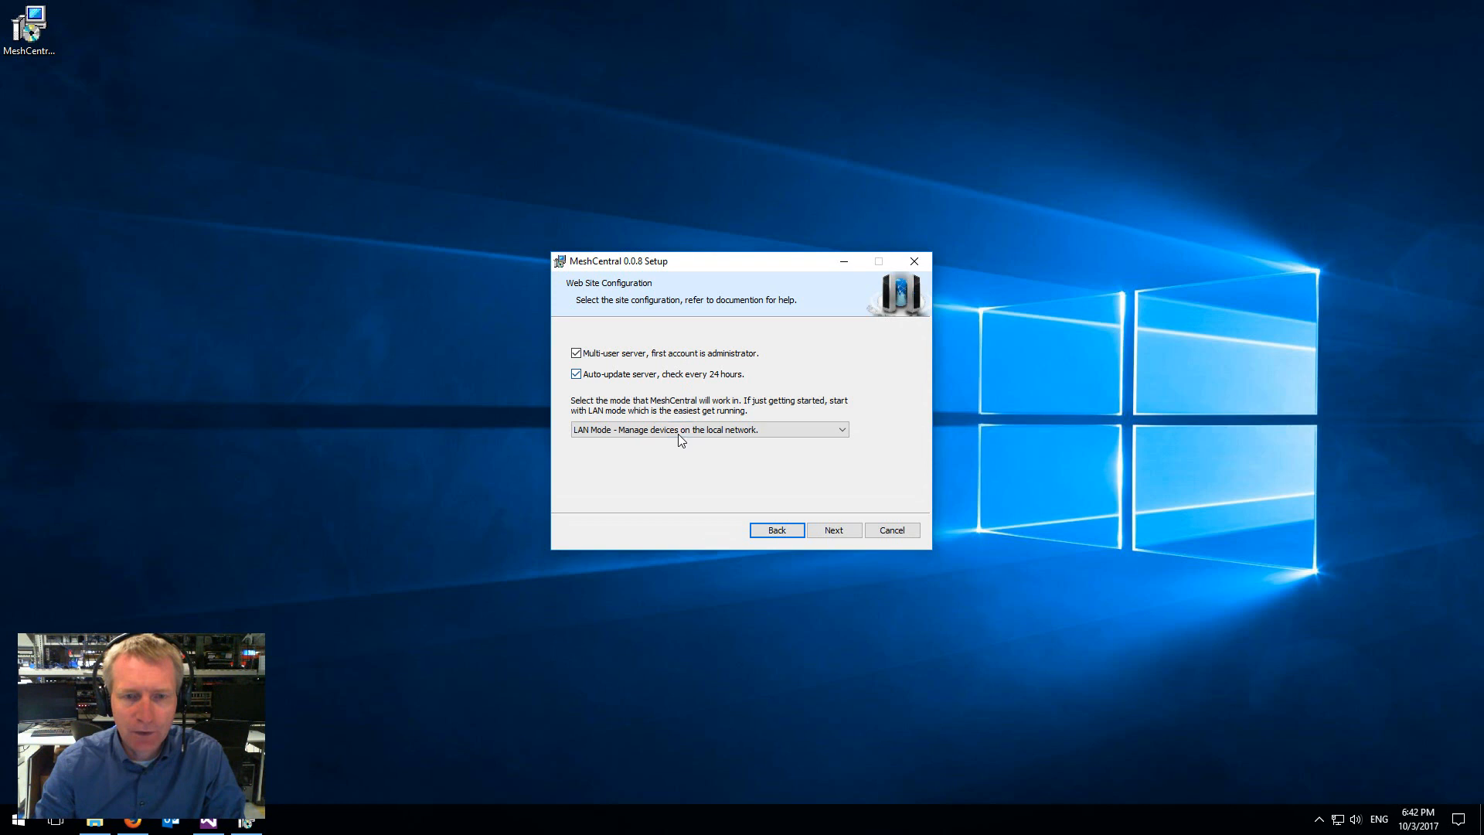
Choose 'WAN Mode - Manage devices over the Internet' from the server mode dropdown.
left_click(840, 429)
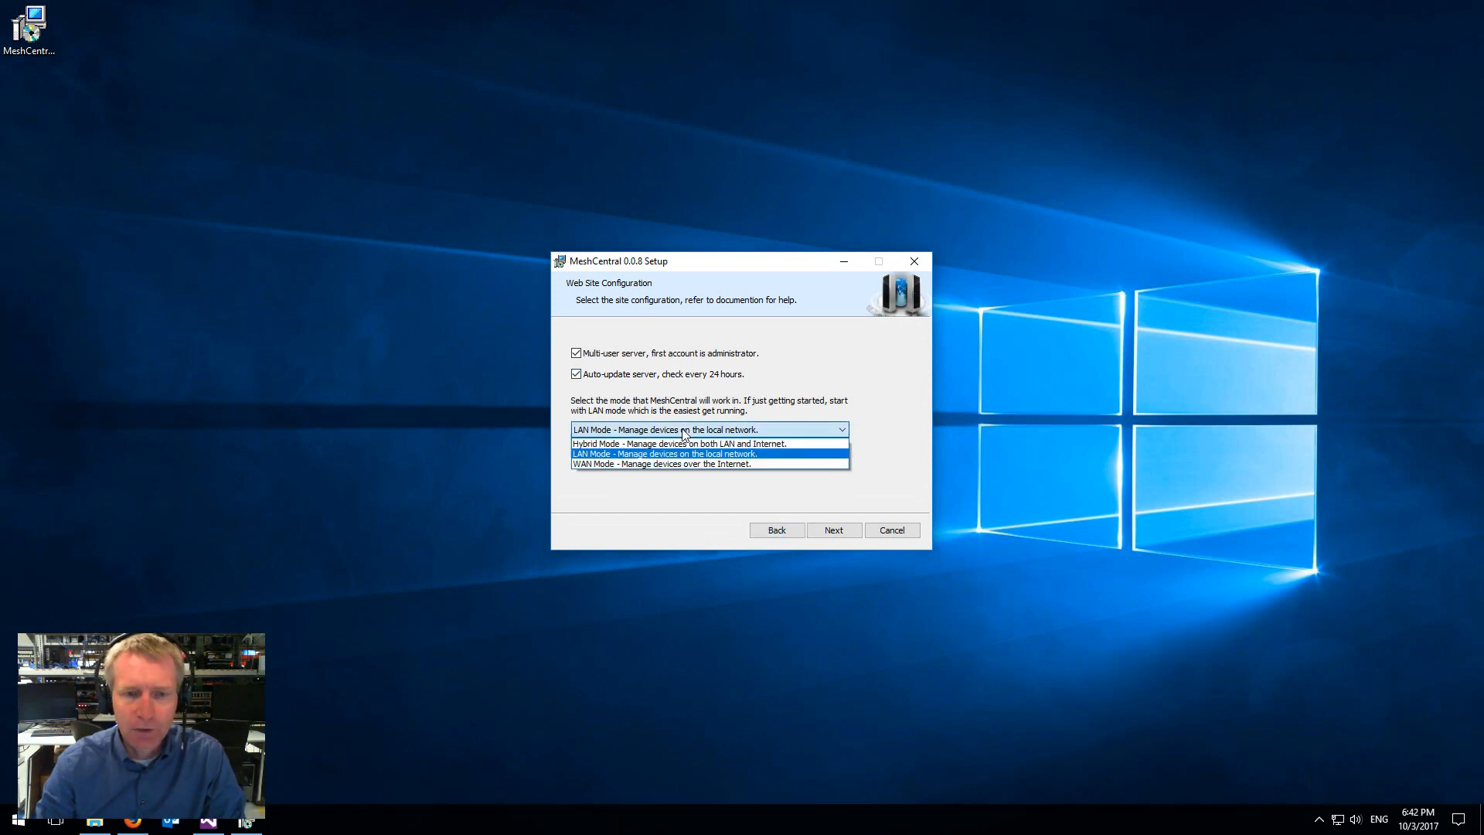
mouse_move(834, 530)
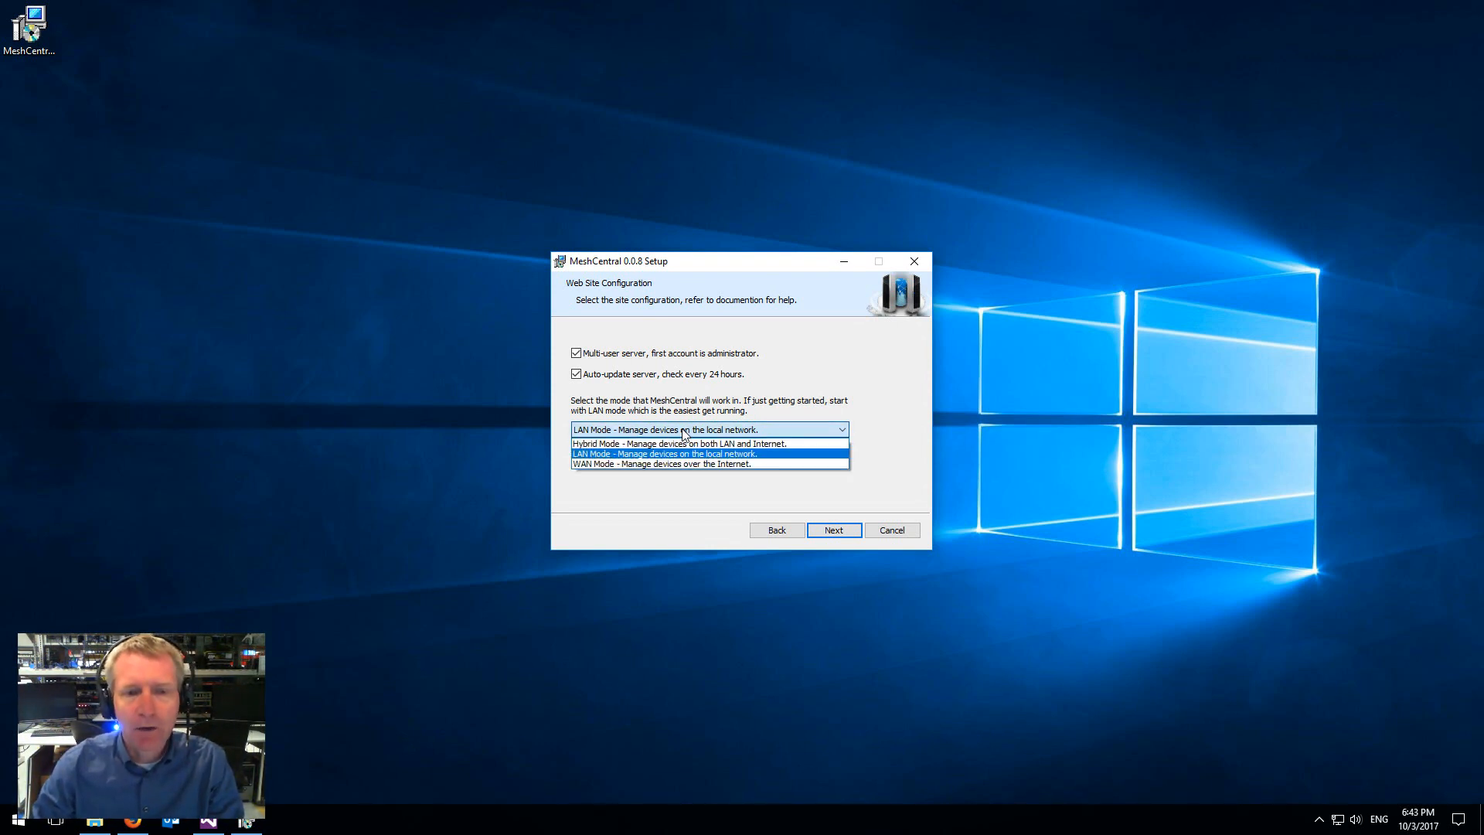
mouse_move(679, 443)
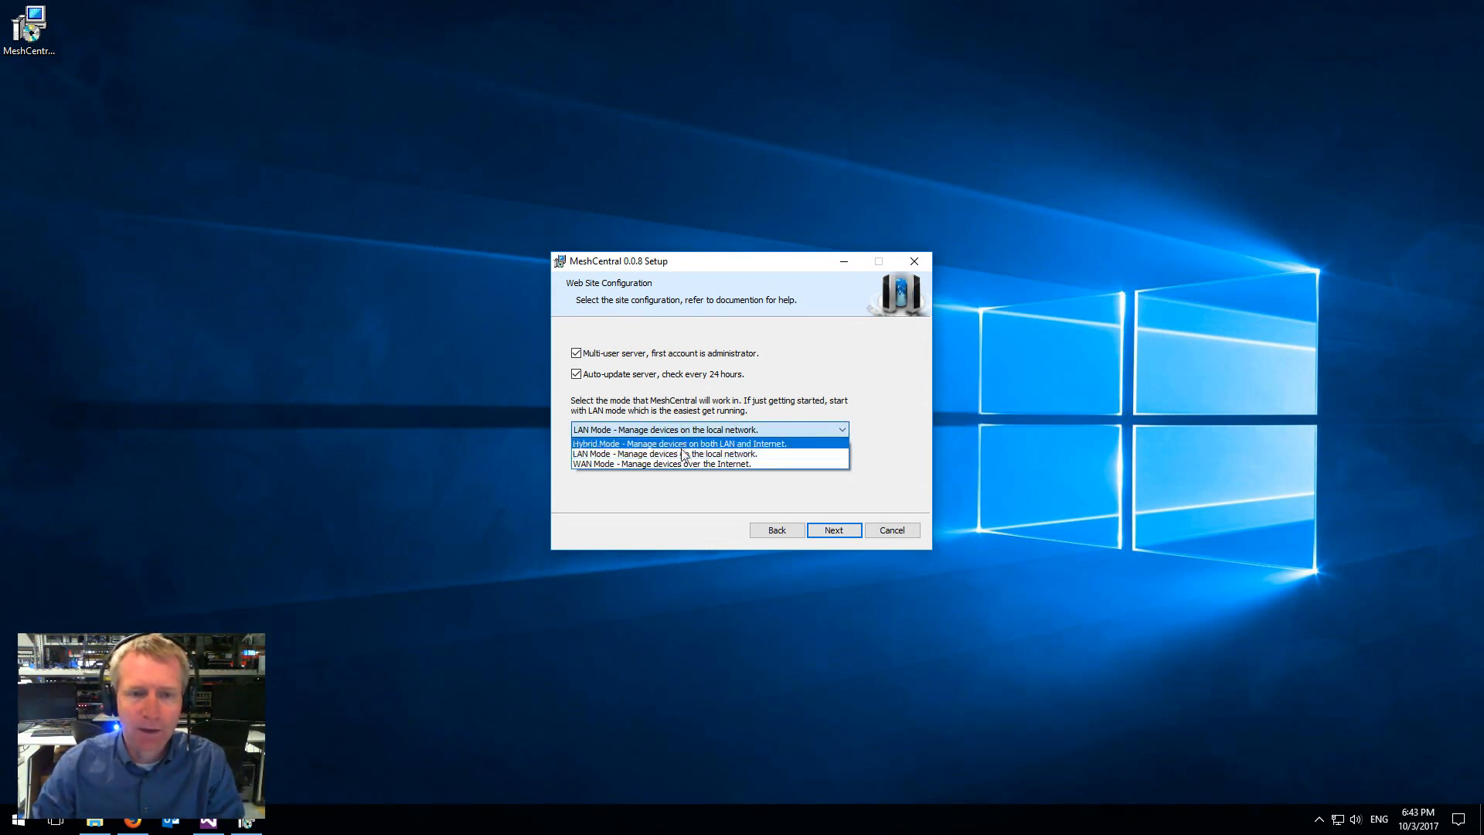
left_click(661, 464)
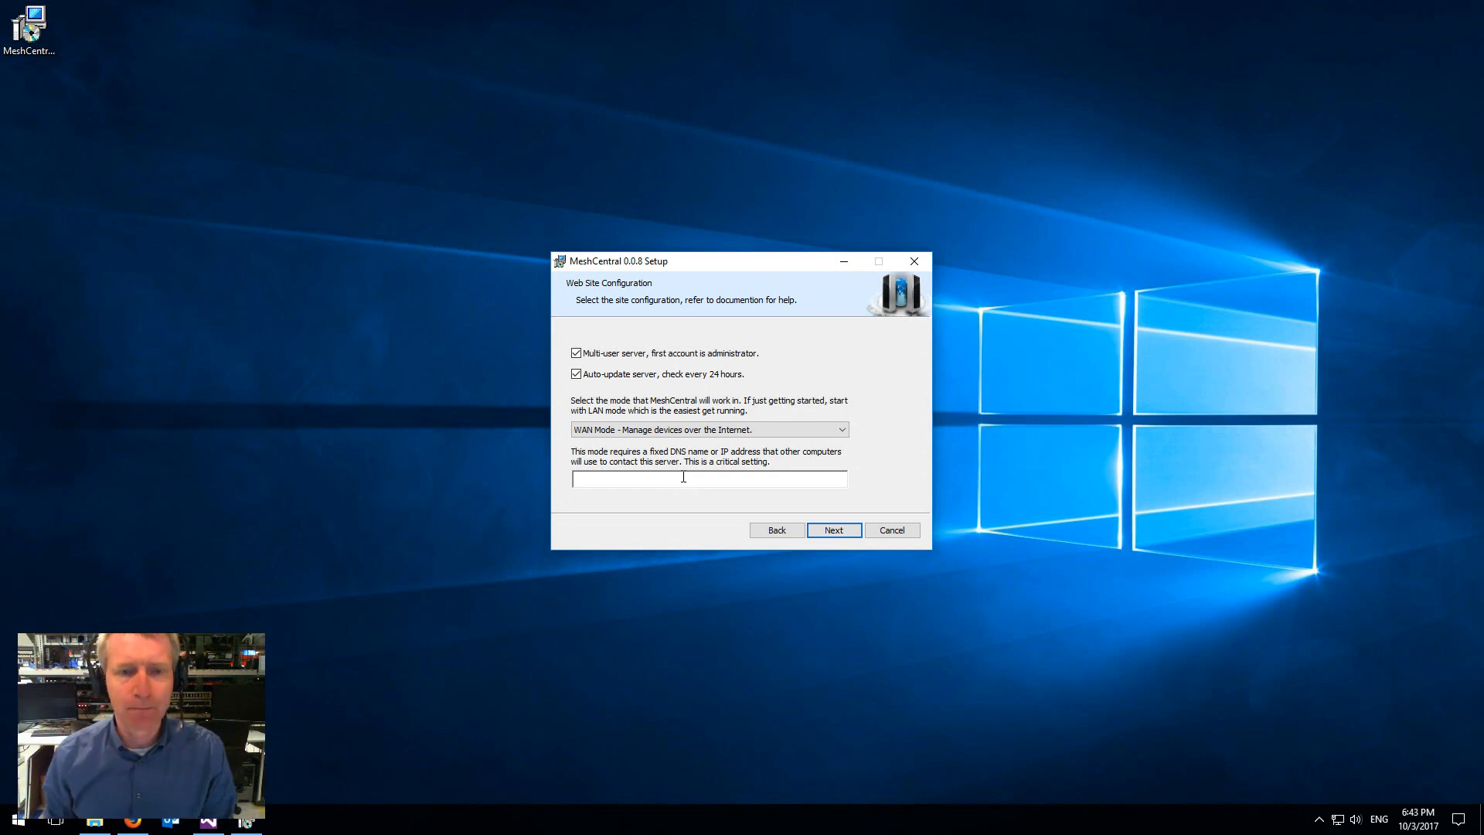
Select Hybrid Mode and enter devbox.mesh.meshcentral.com as the server DNS name.
left_click(839, 429)
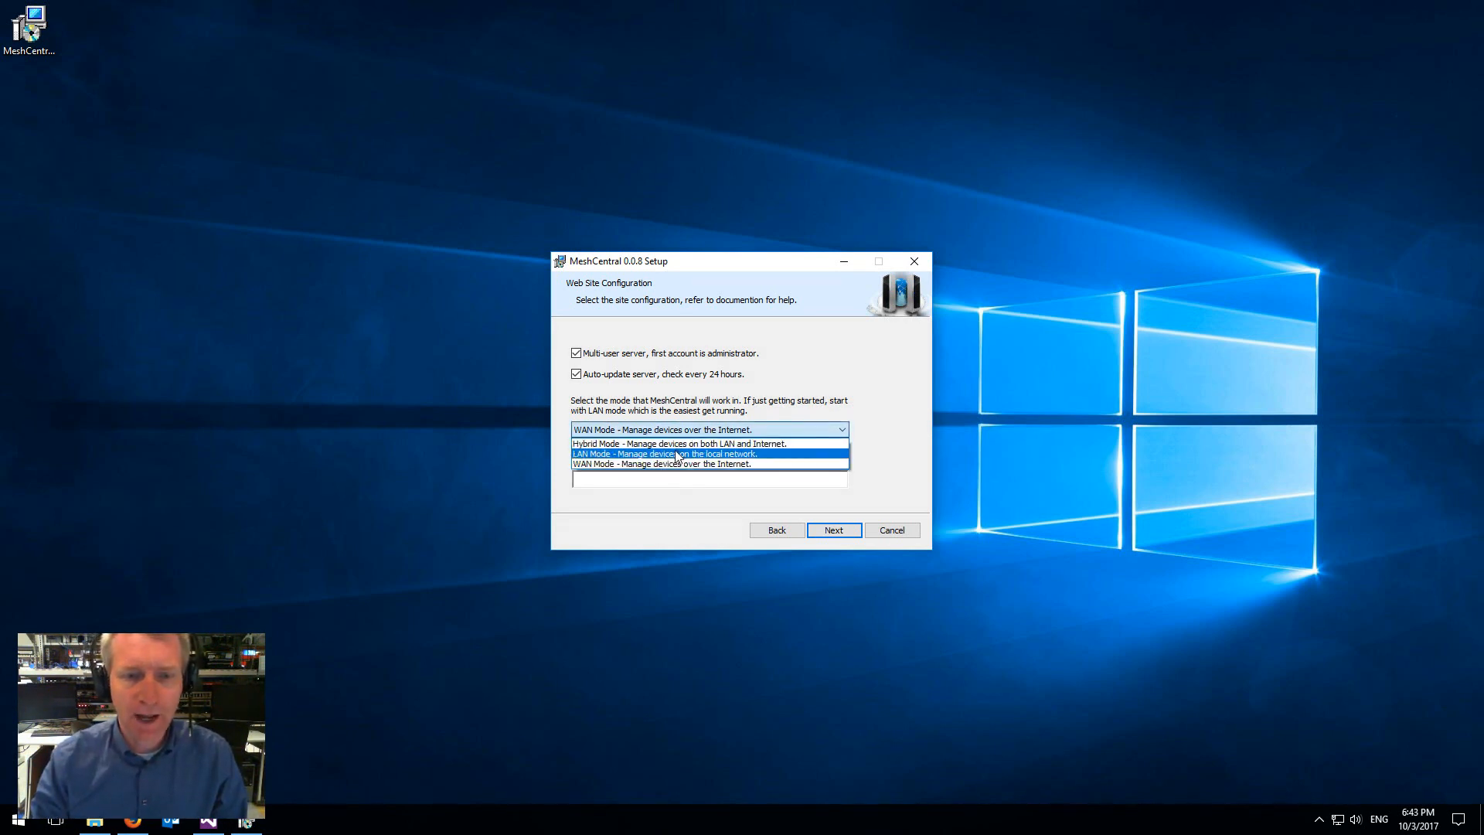
left_click(680, 442)
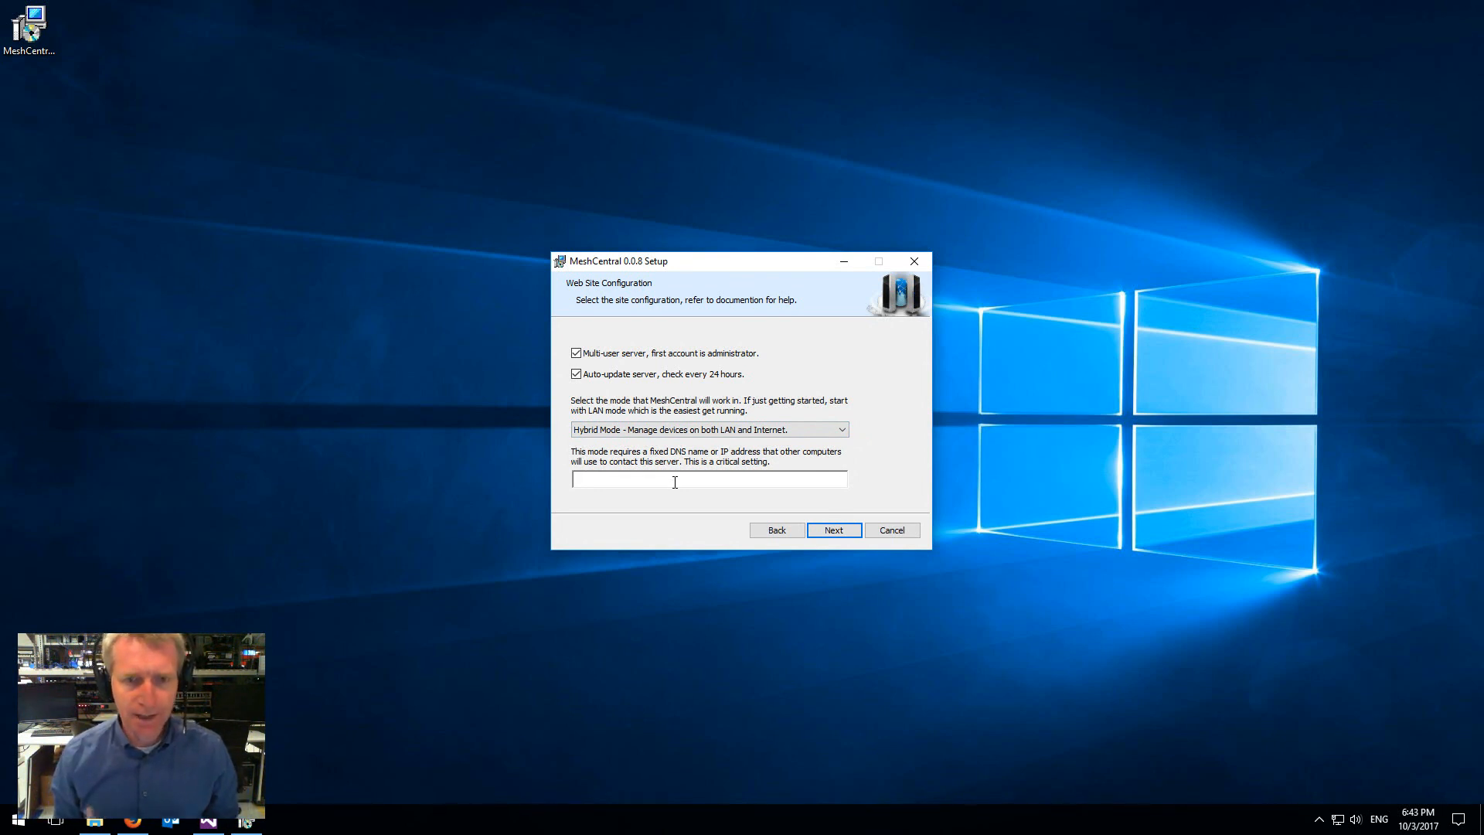
type("devbox.")
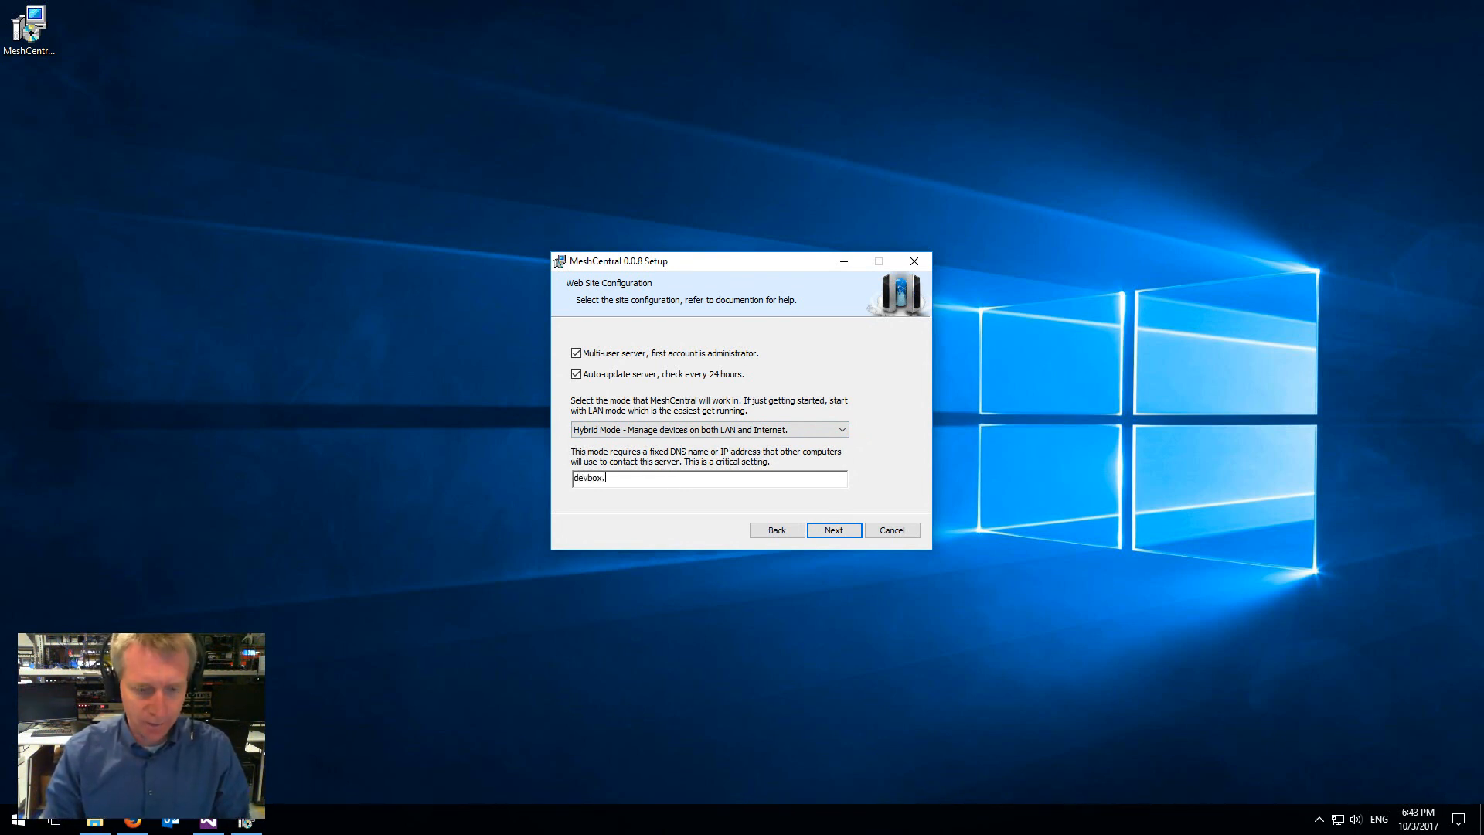
type("mesh.mes")
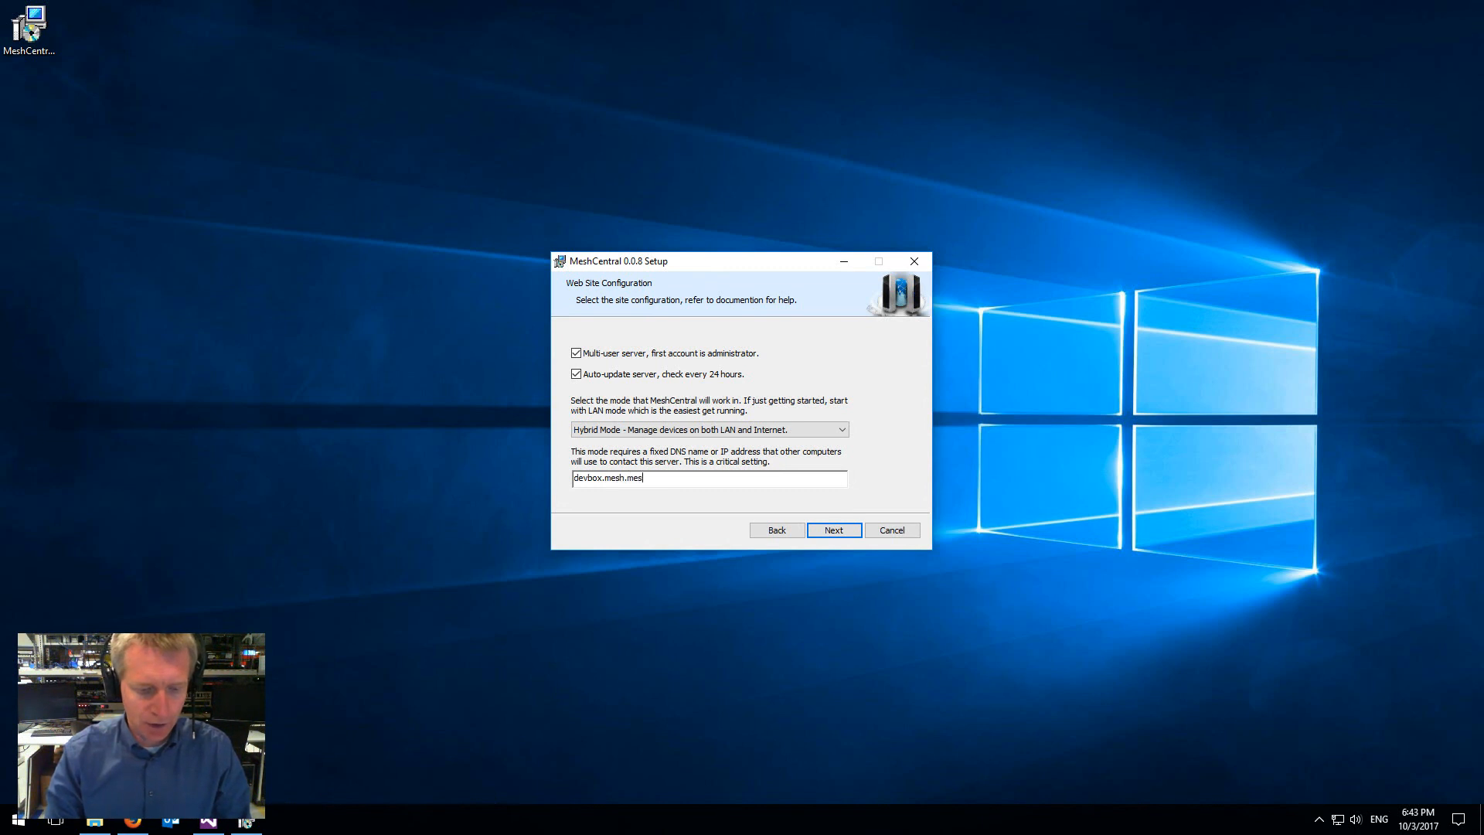
type("hcentral.com")
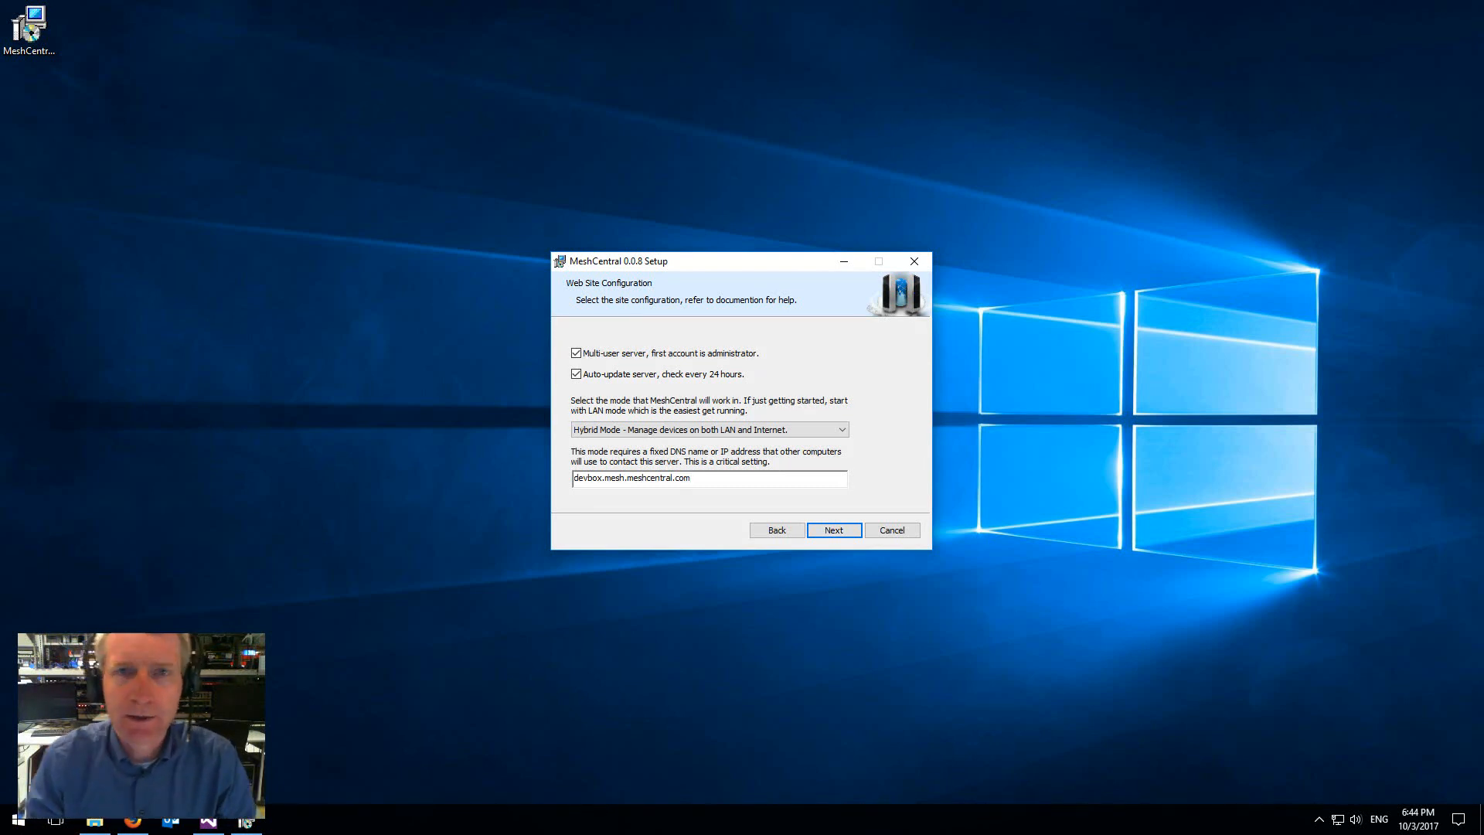
mouse_move(676, 482)
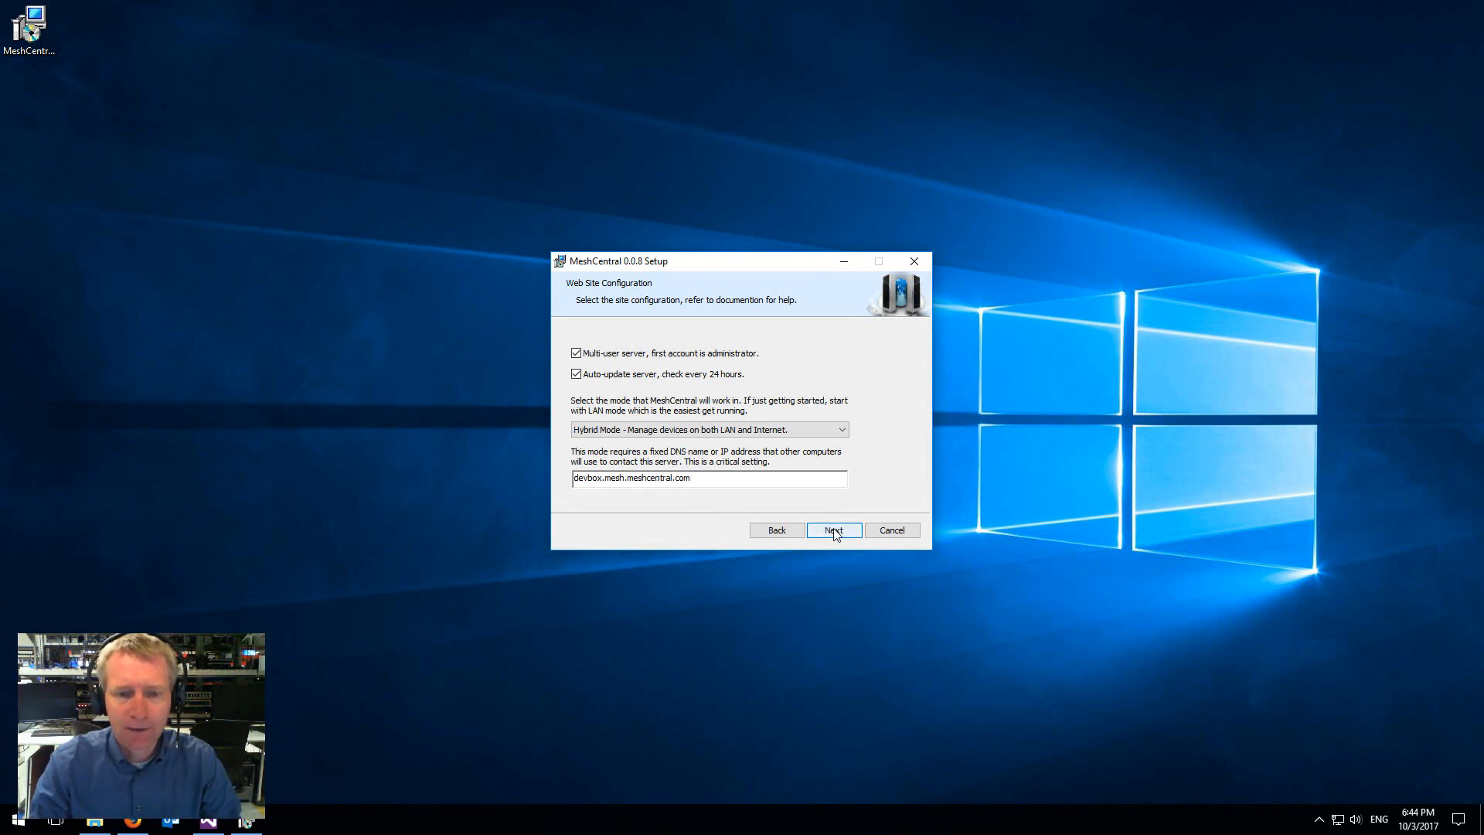
Install MeshCentral, then open its folder under Program Files (x86)\Open Source.
left_click(833, 530)
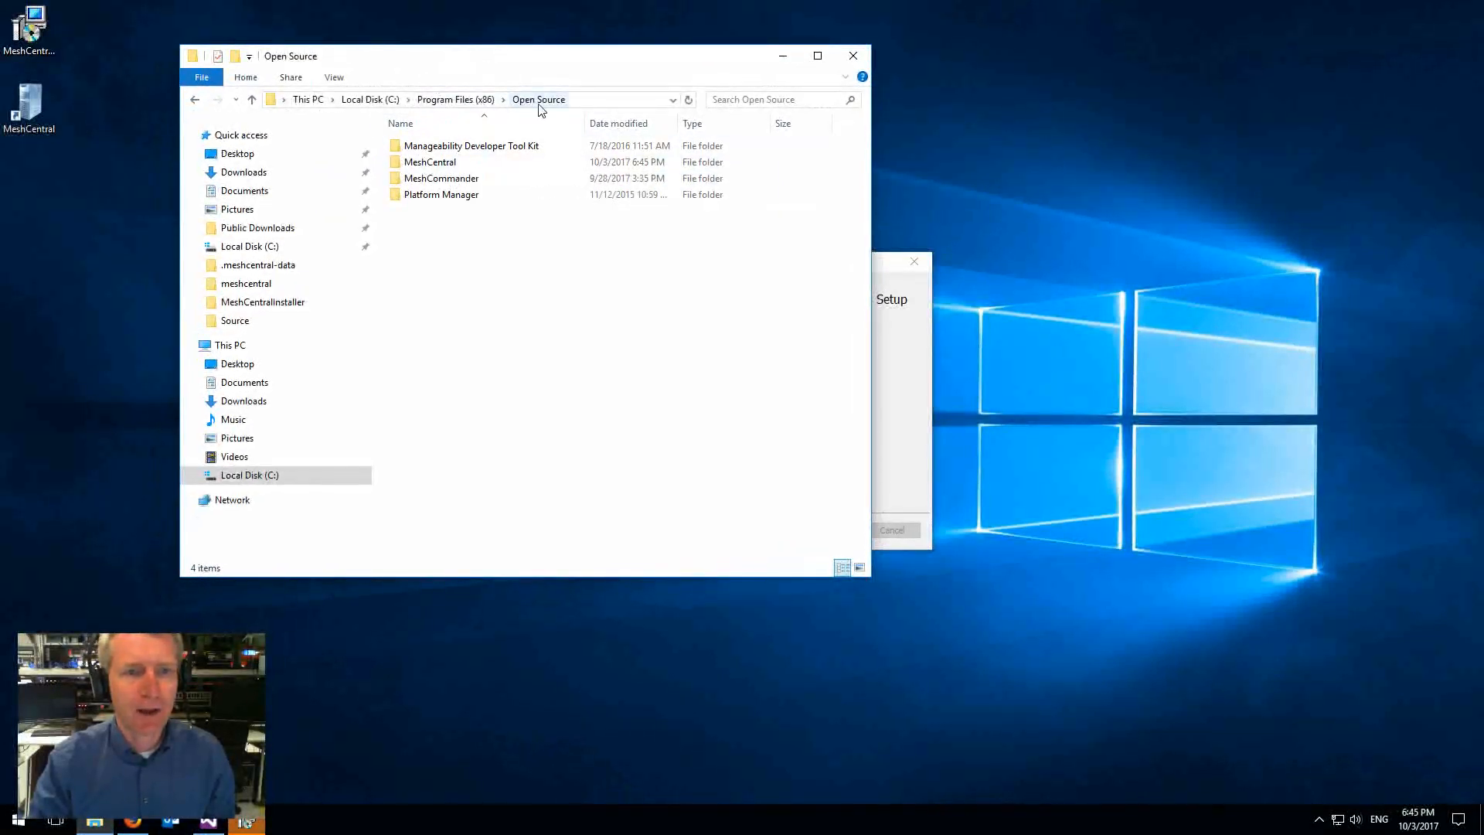
double_click(430, 161)
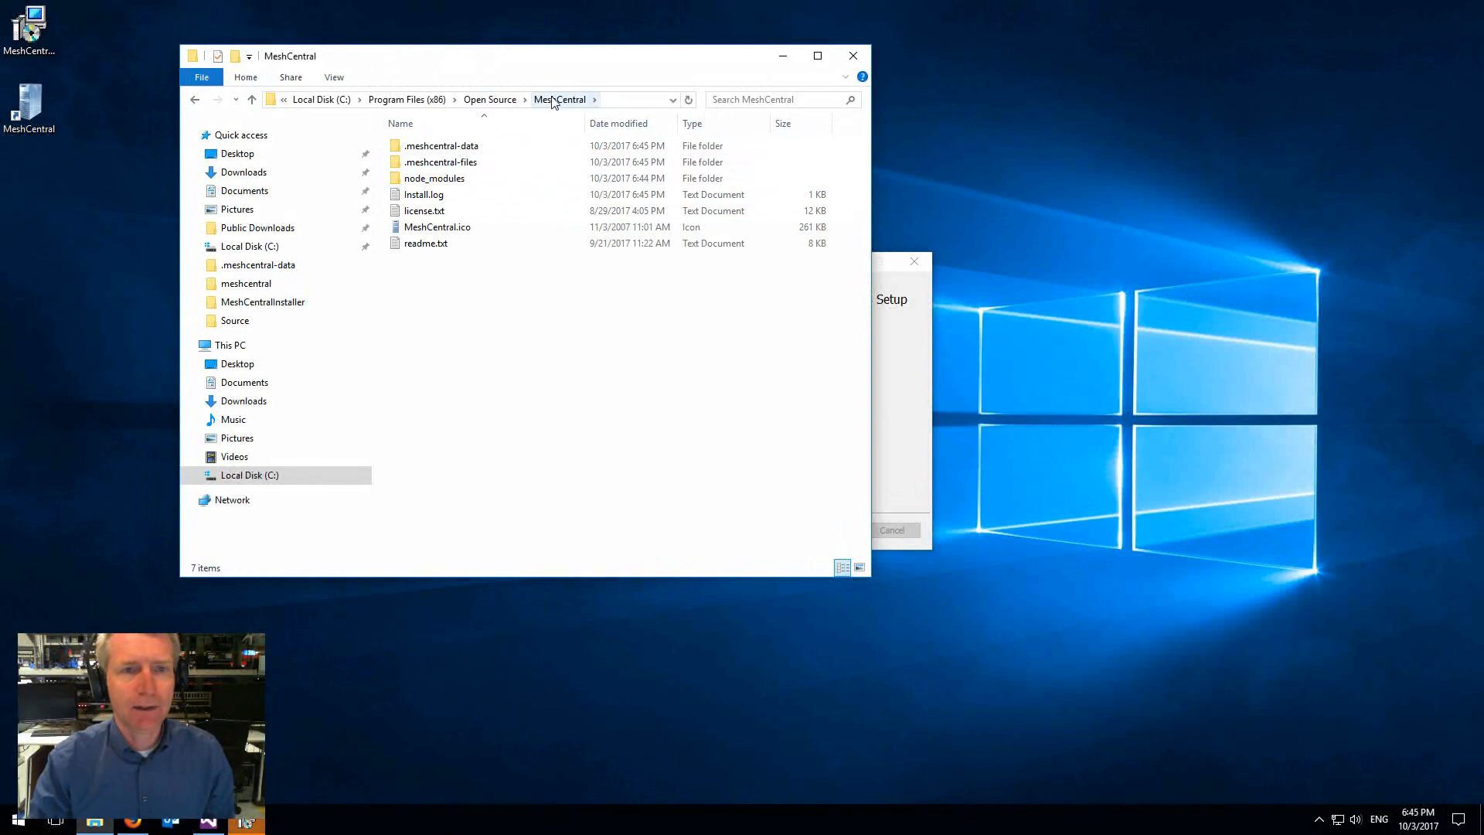
mouse_move(532, 72)
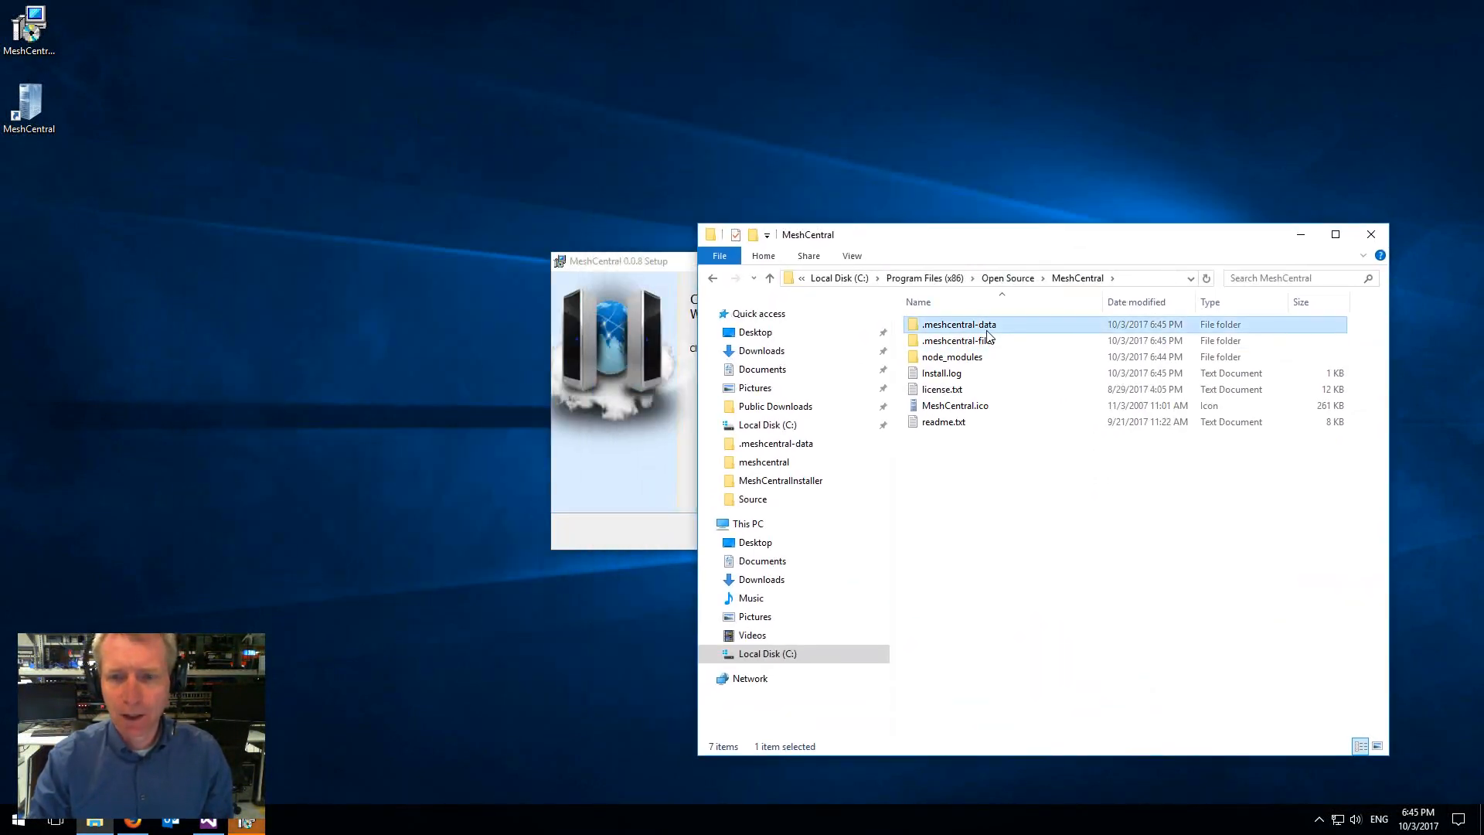
Open .meshcentral-data to view config.json, meshcentral.db and certificates, then finish setup.
double_click(959, 323)
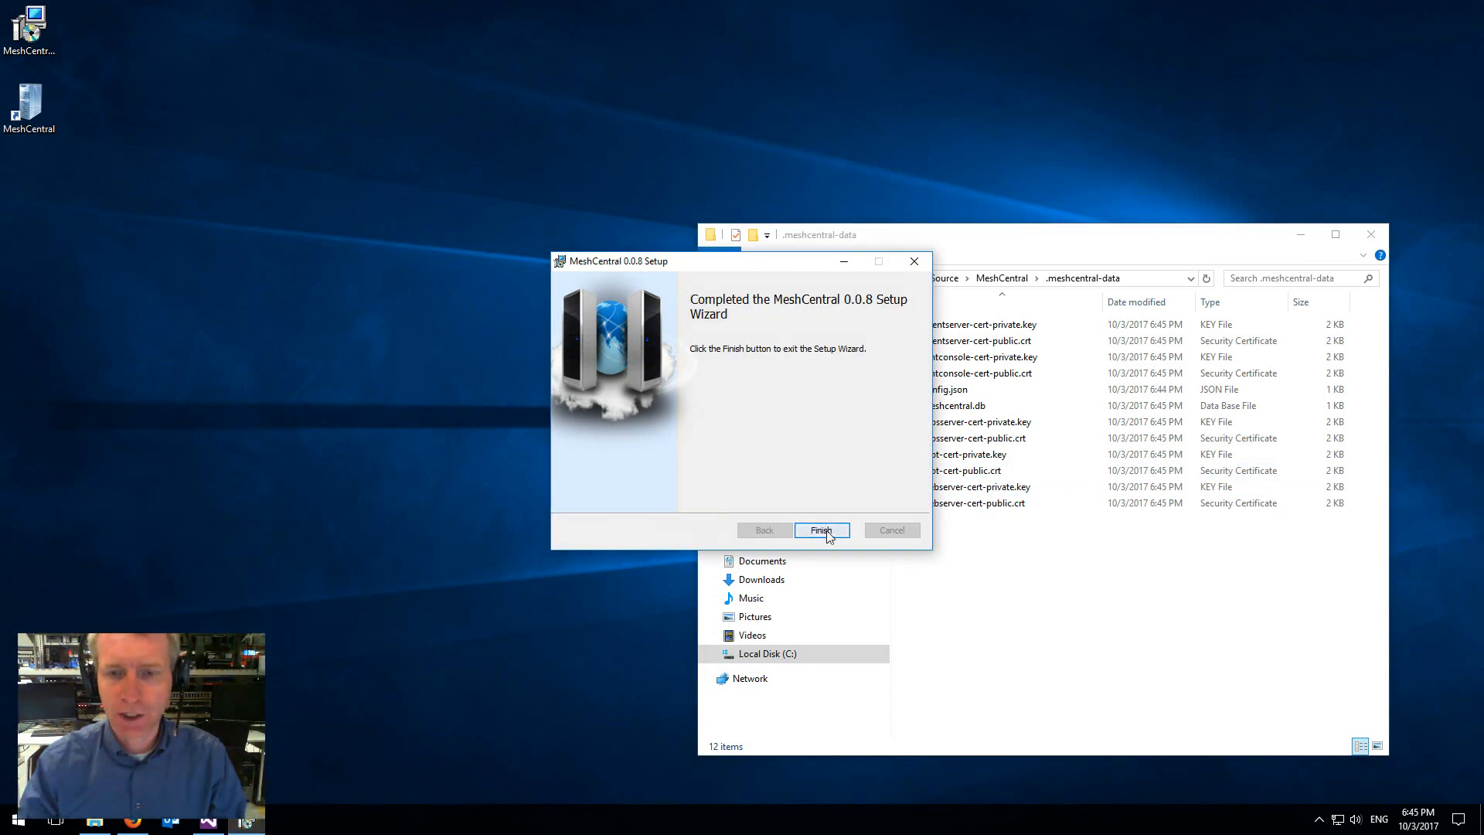
left_click(820, 531)
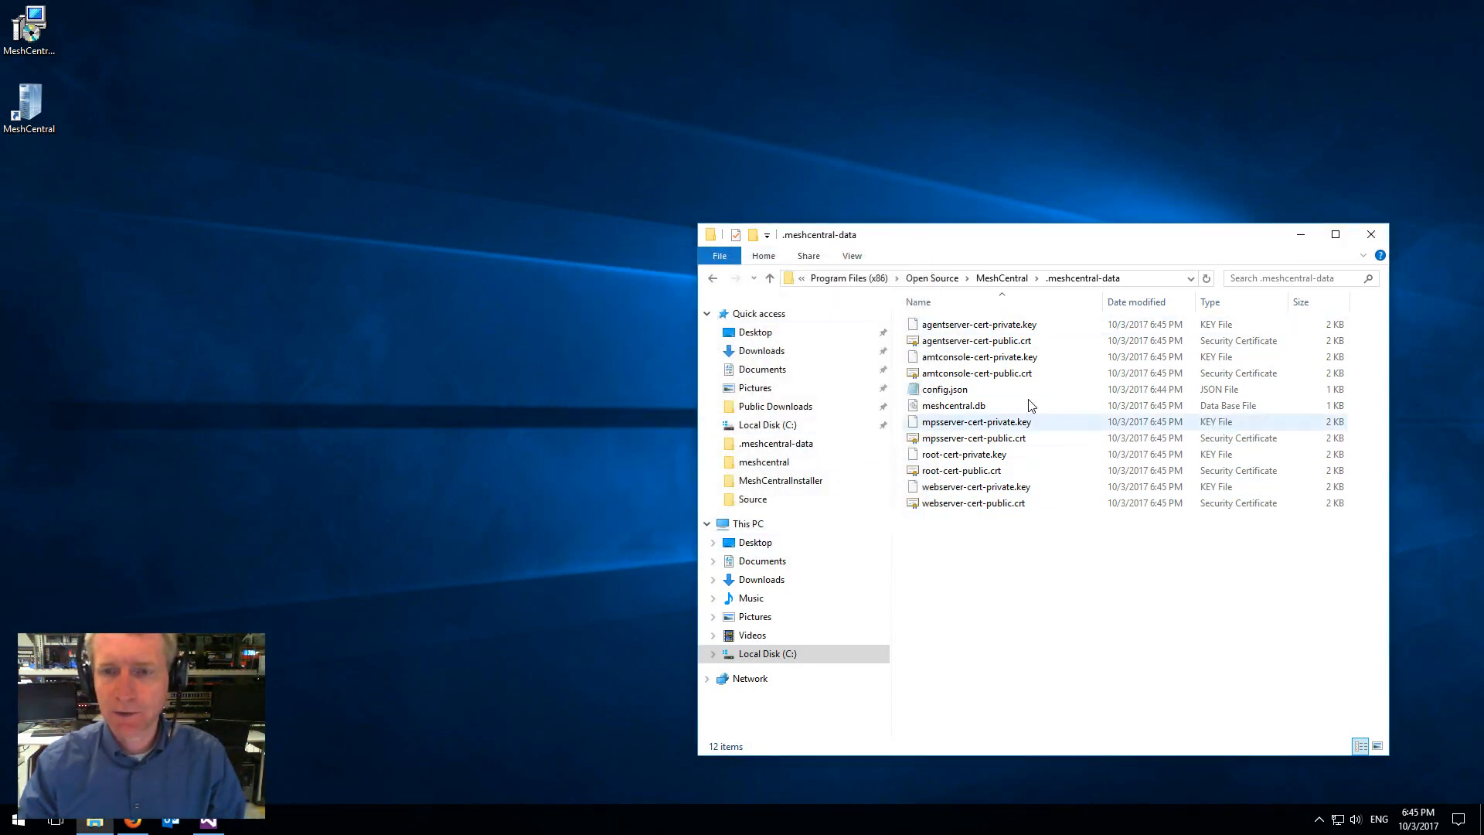
Go back to the MeshCentral install folder listing .meshcentral-data, .meshcentral-files and node_modules.
left_click(711, 278)
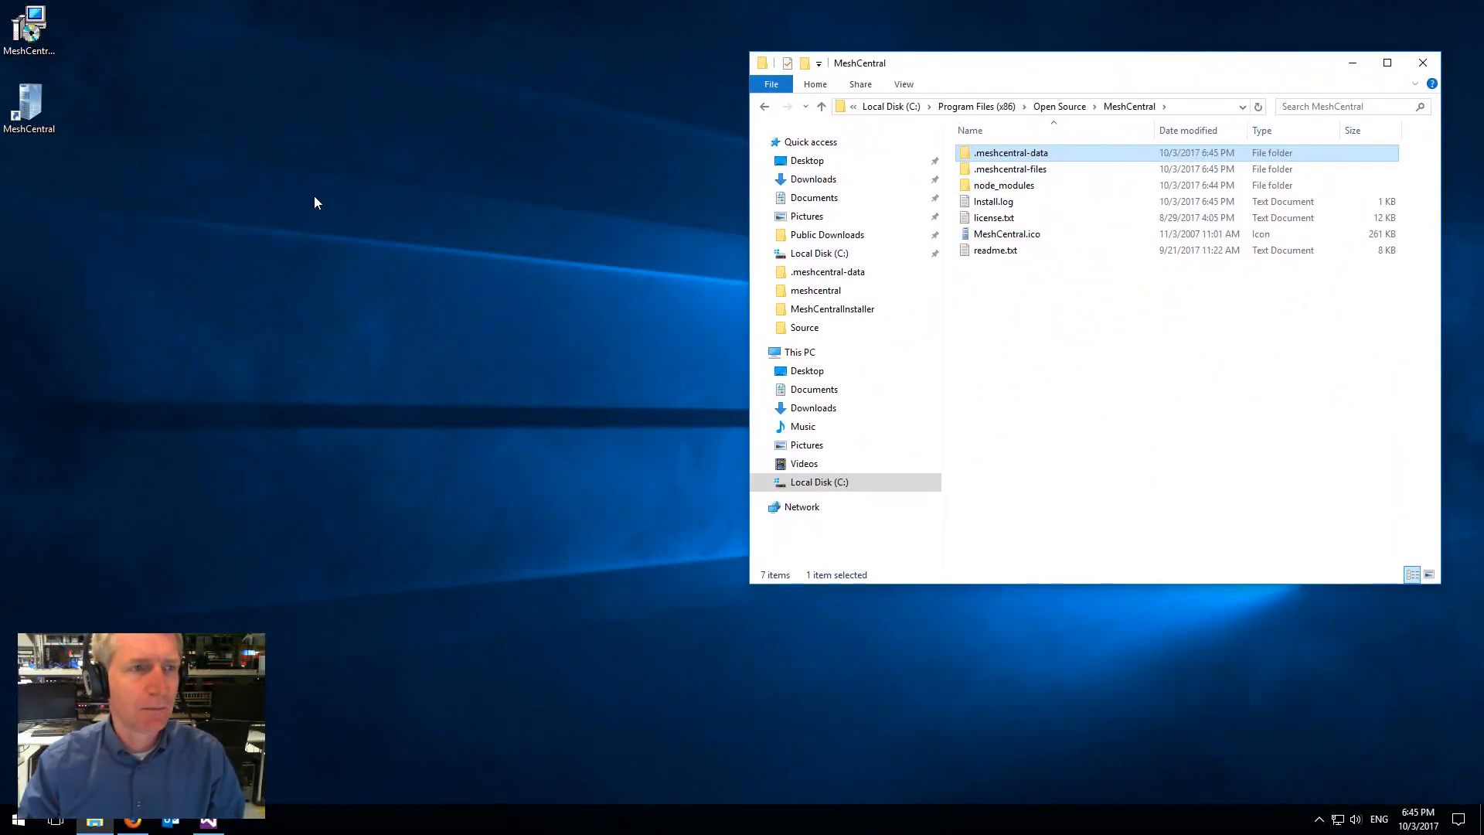
mouse_move(247, 206)
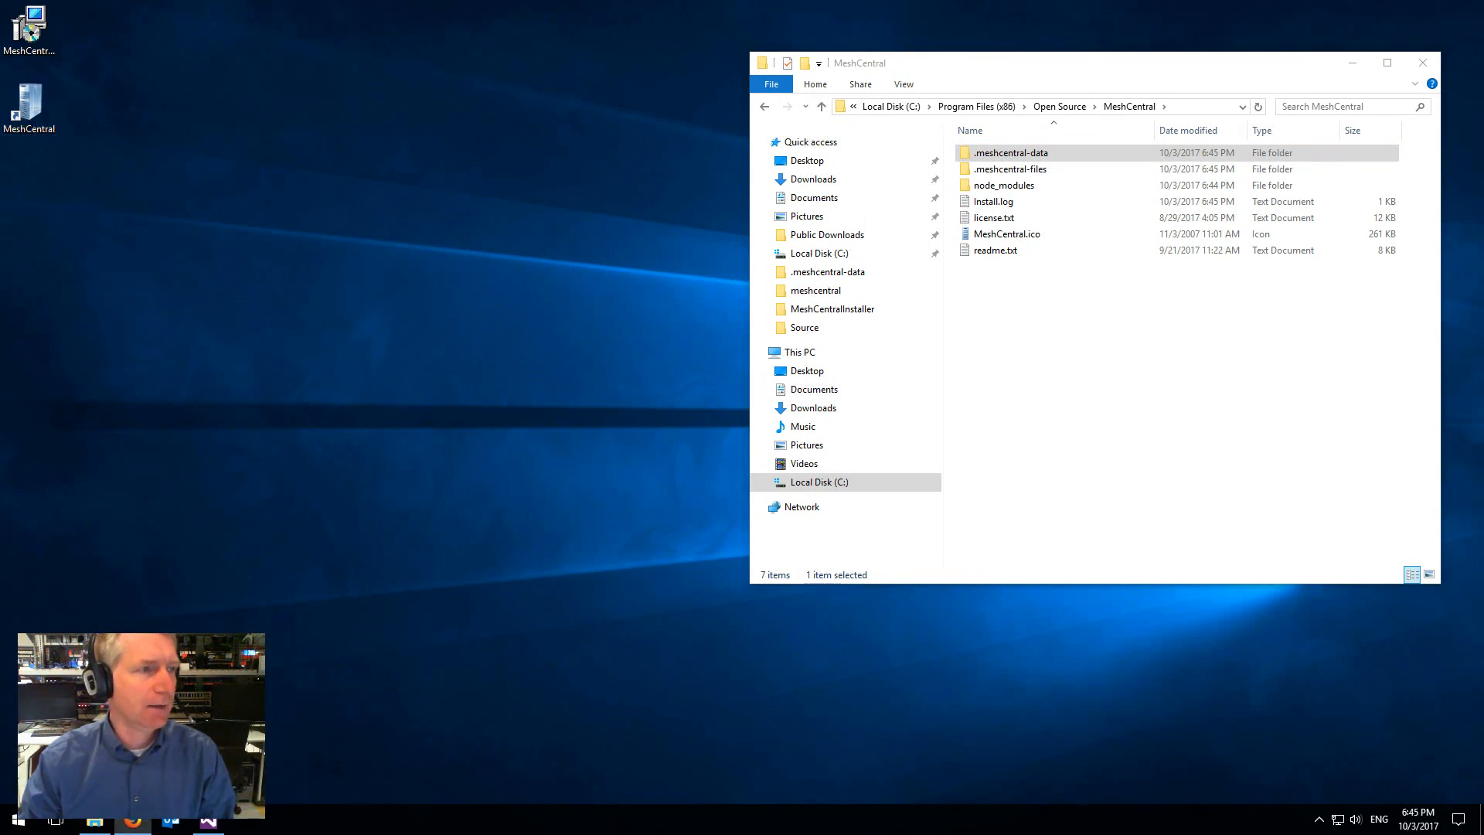
left_click(132, 819)
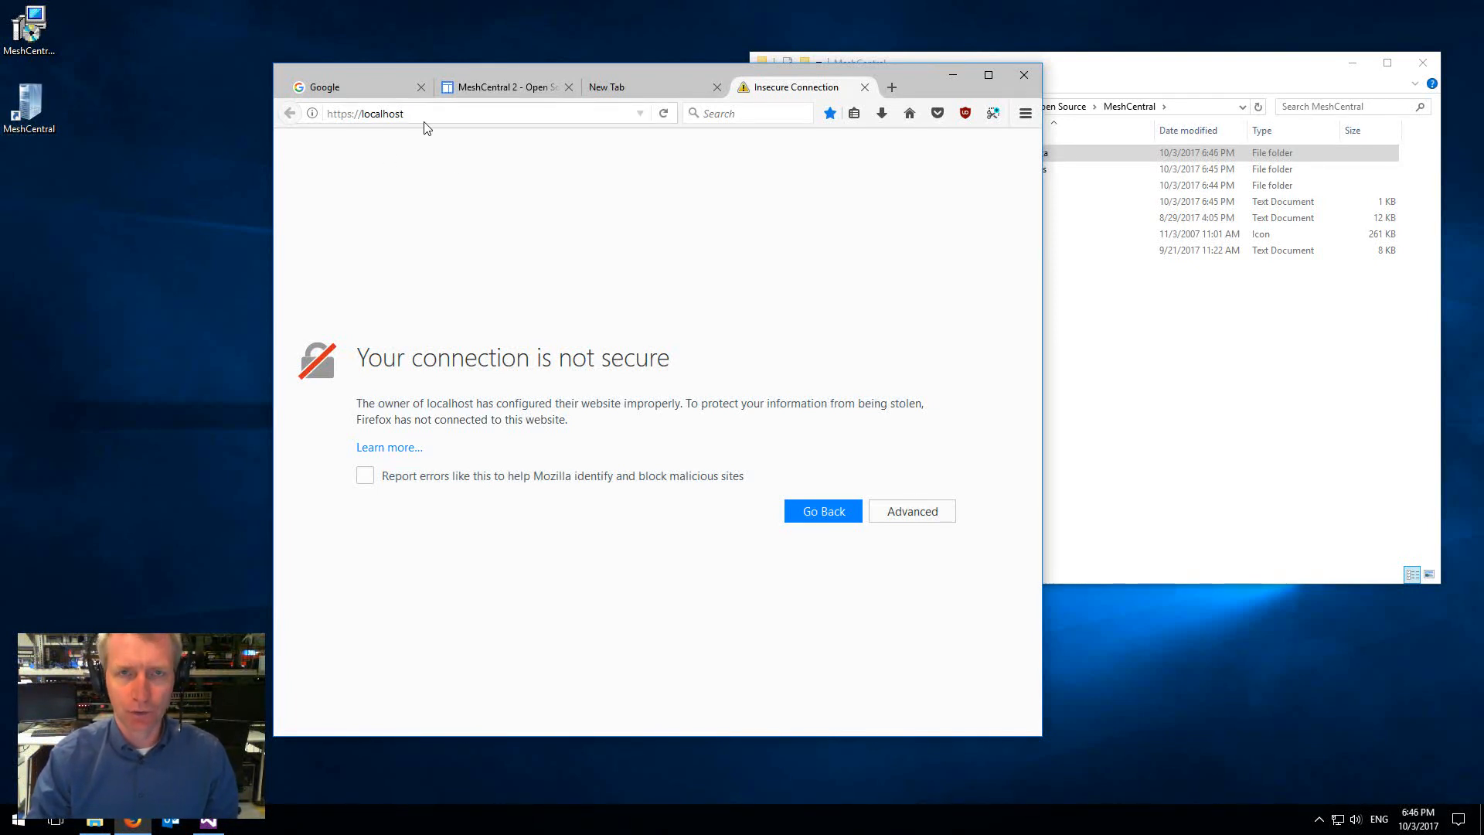
mouse_move(555, 281)
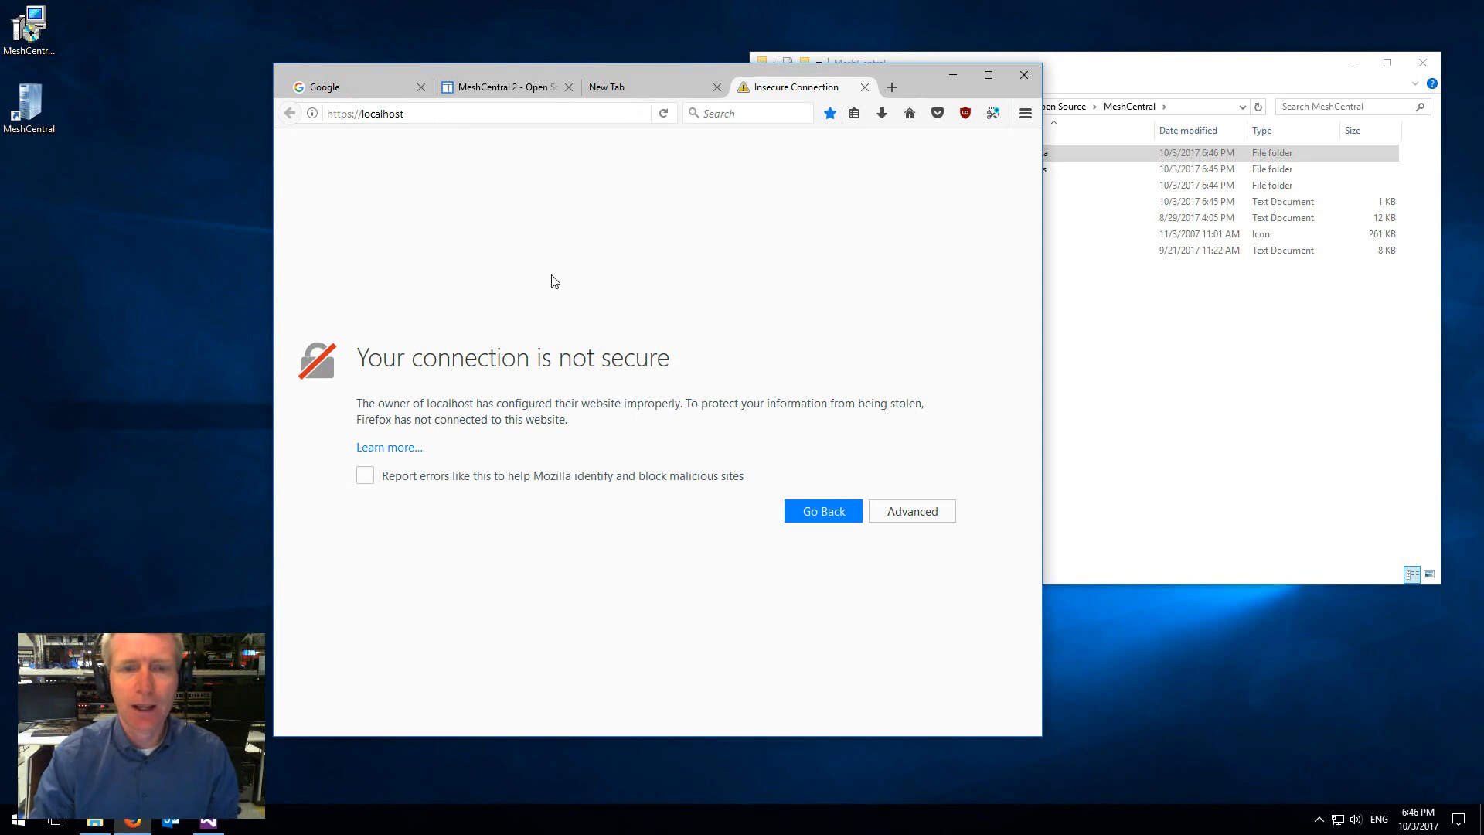
mouse_move(738, 490)
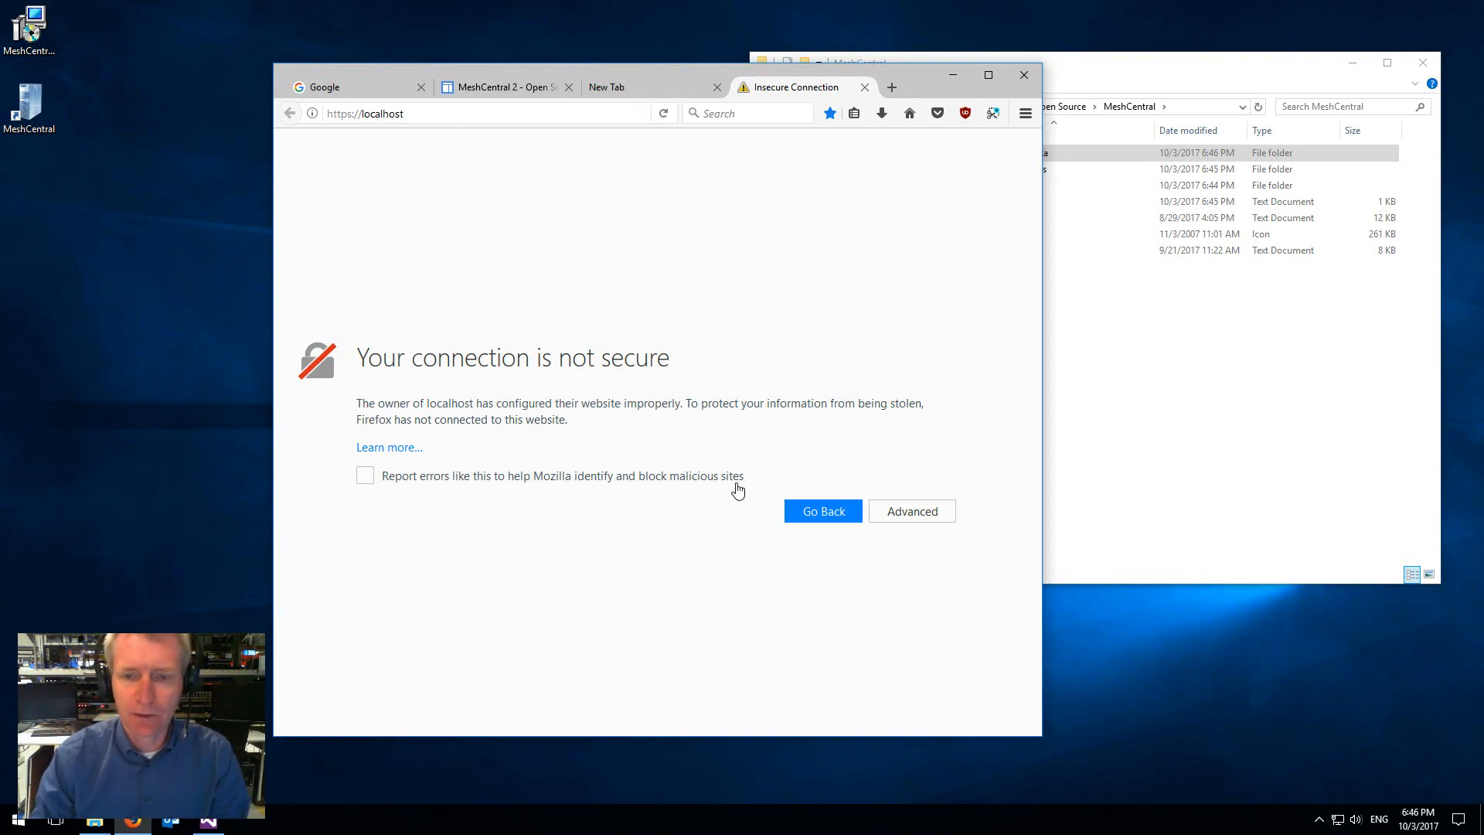
left_click(910, 511)
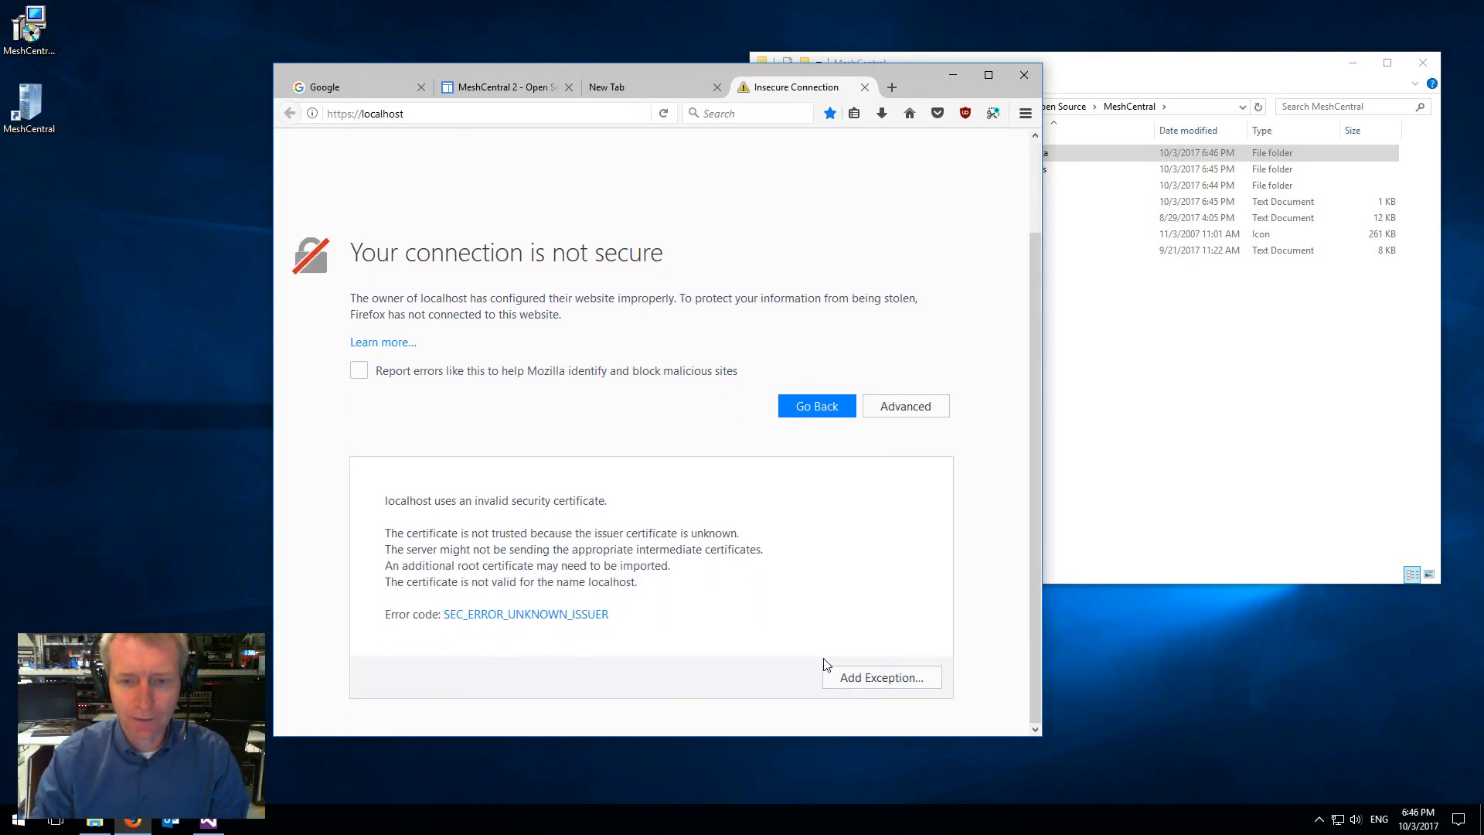
left_click(880, 677)
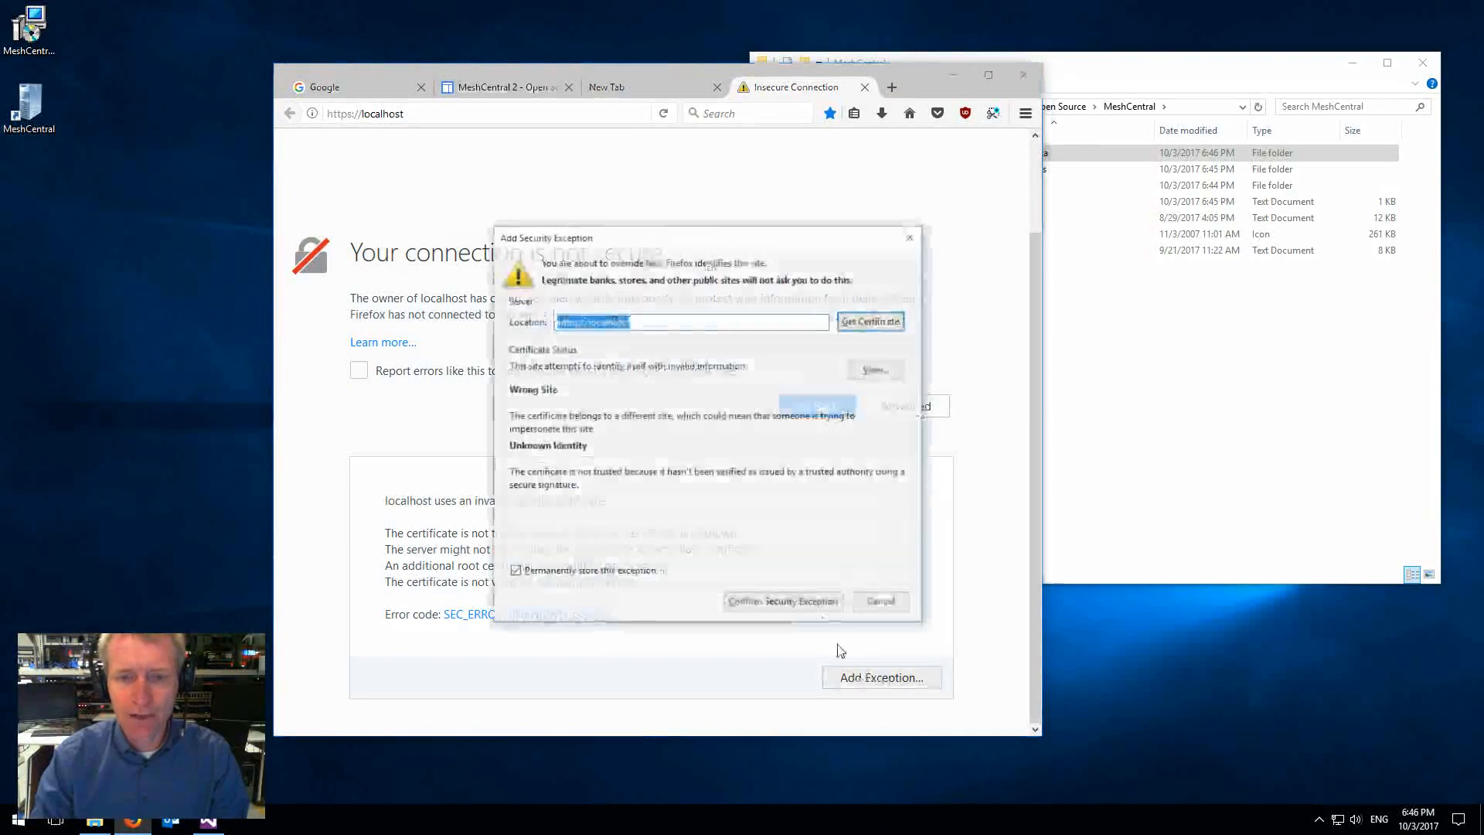
left_click(782, 601)
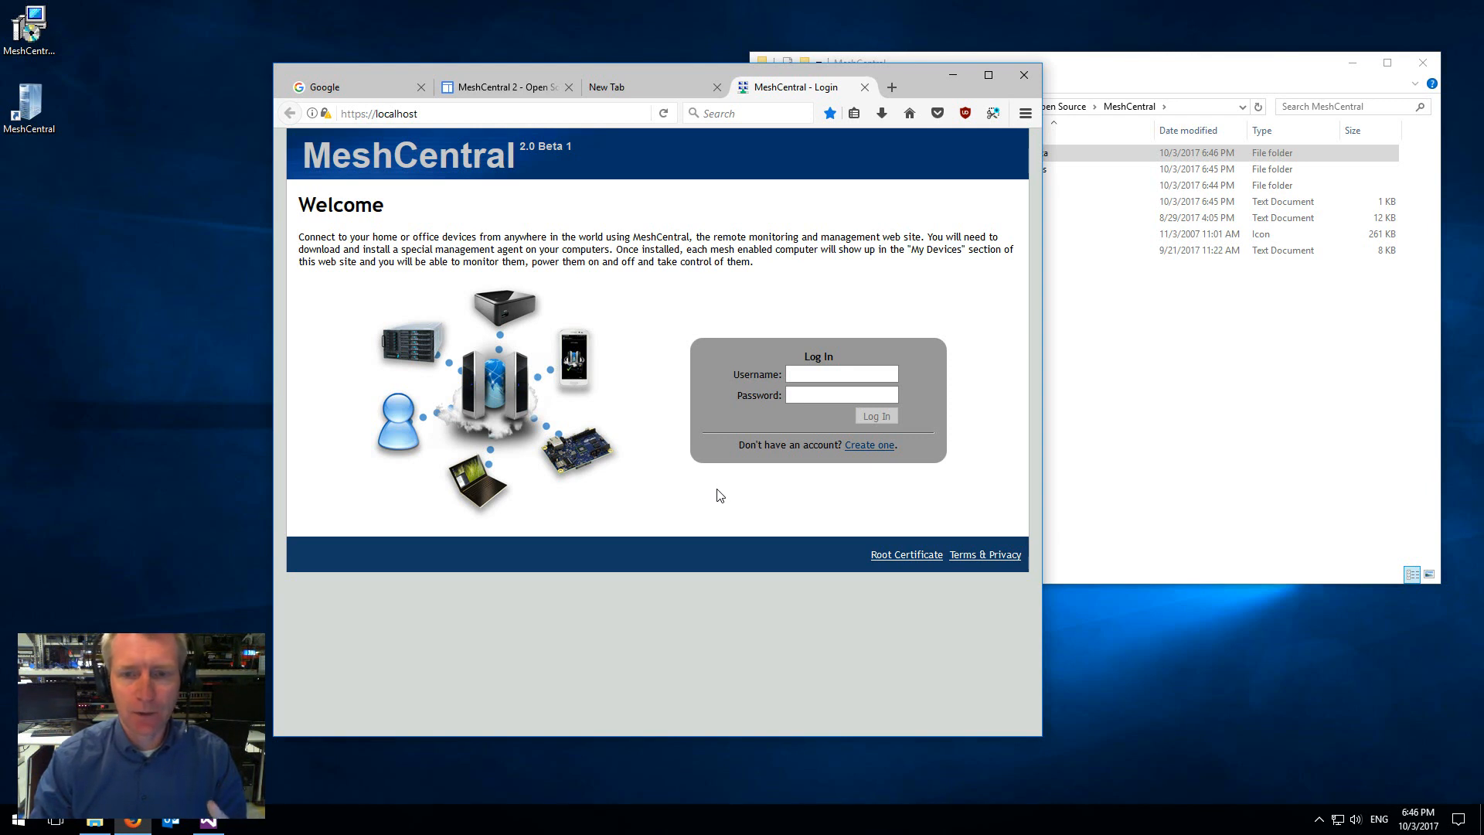
Fill in the new account form and create the first MeshCentral user.
left_click(867, 445)
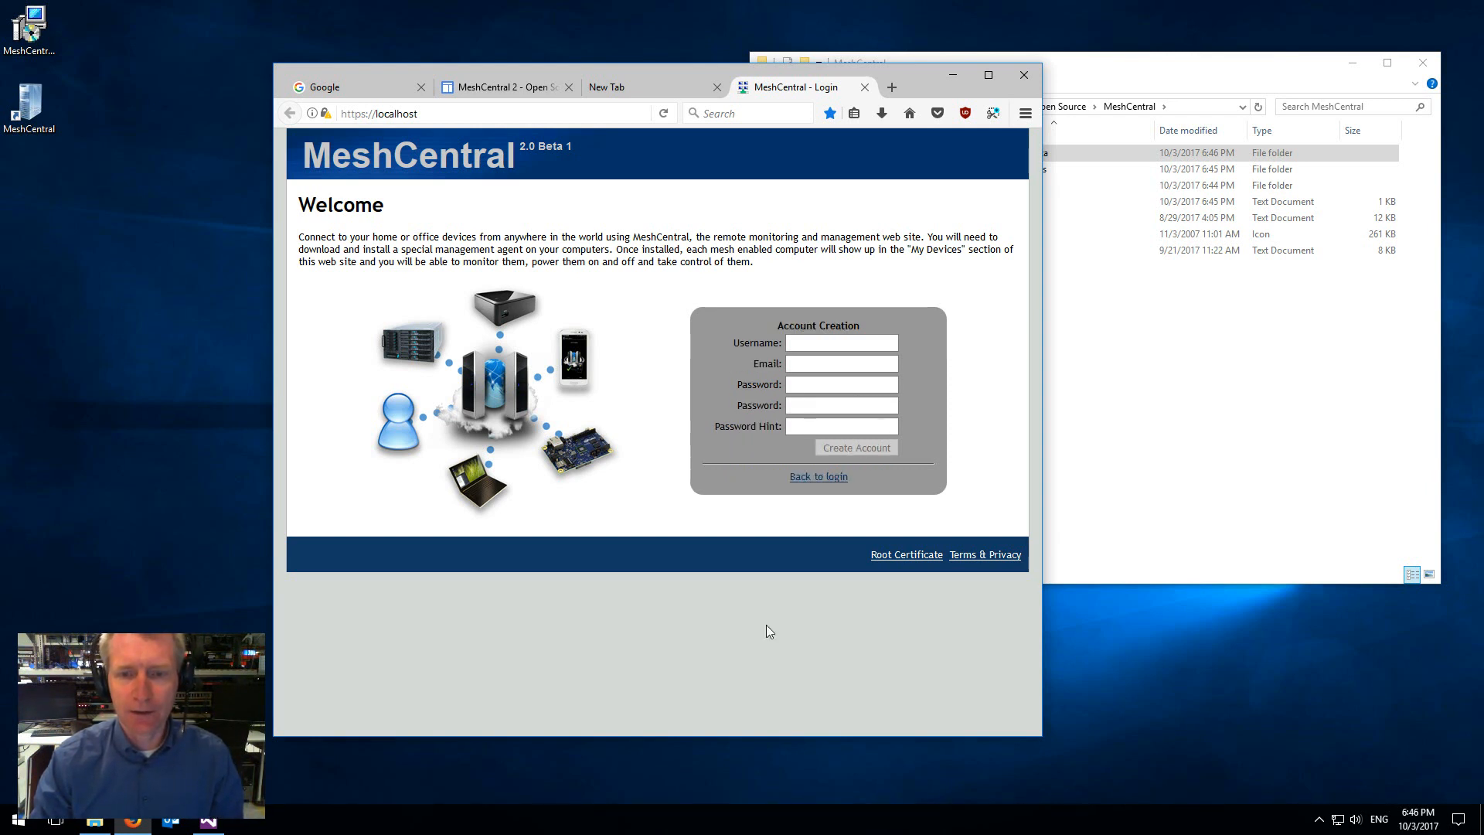
type("a")
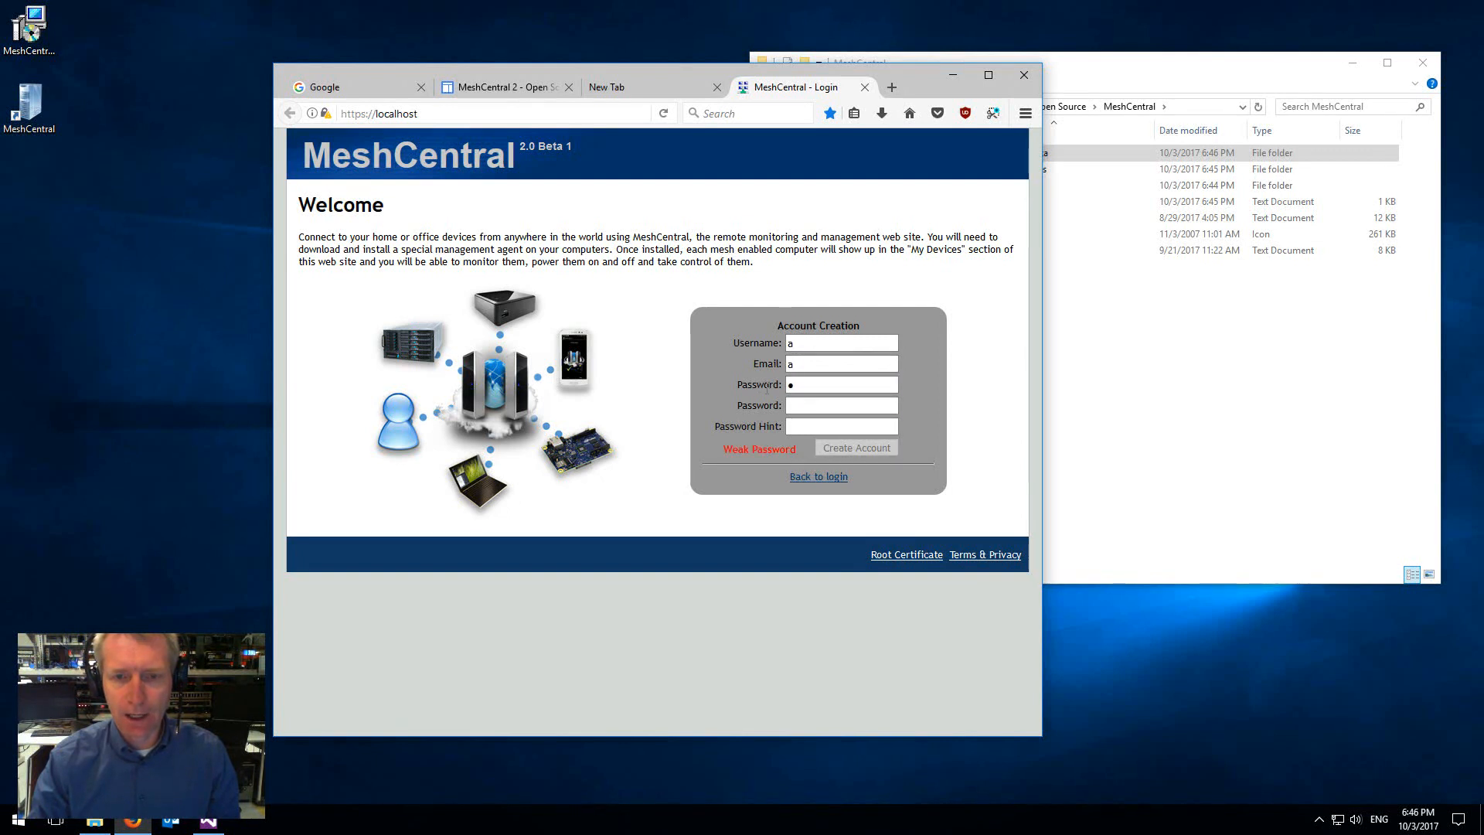
type("a")
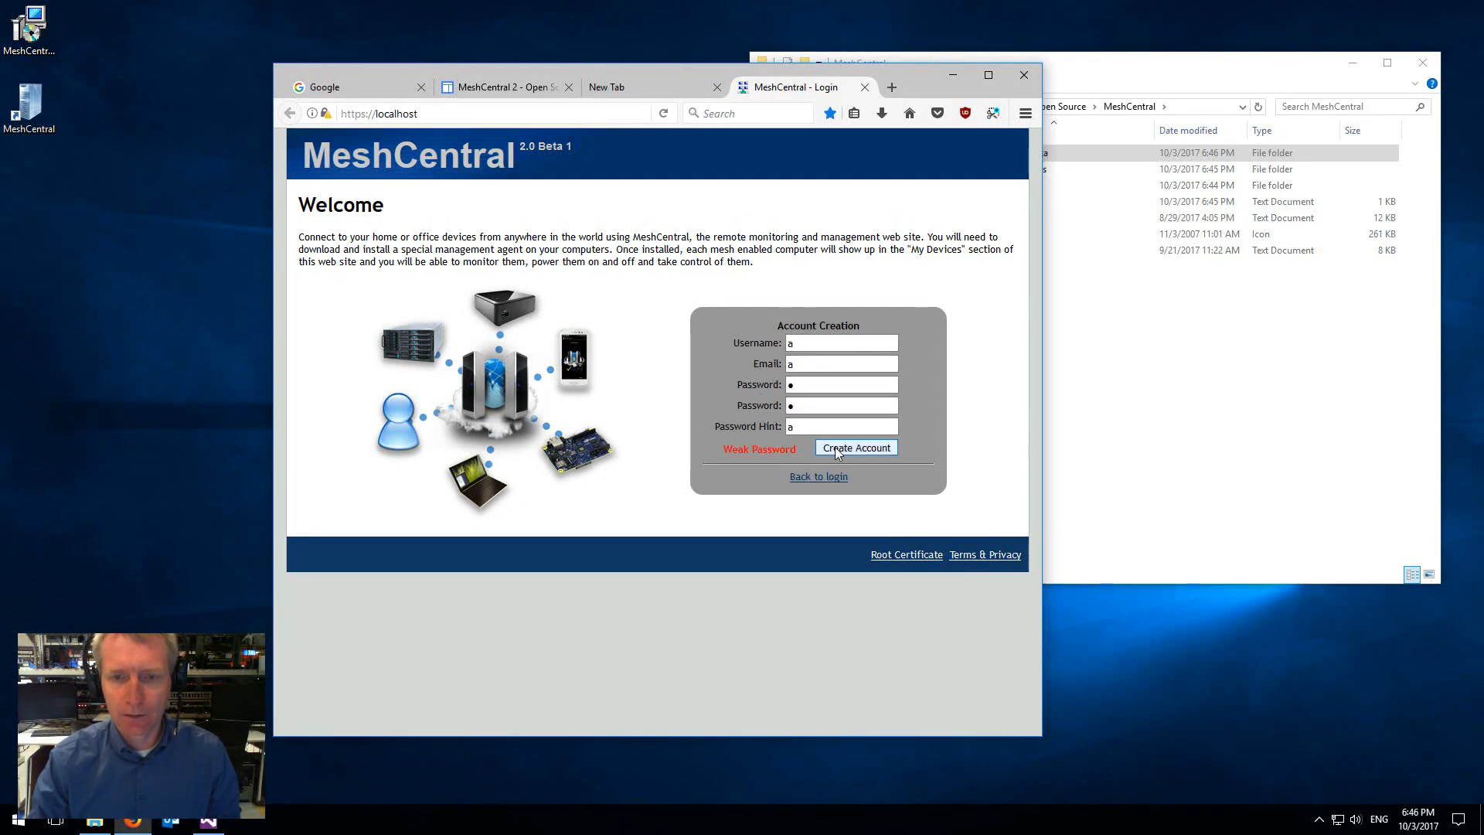
left_click(855, 447)
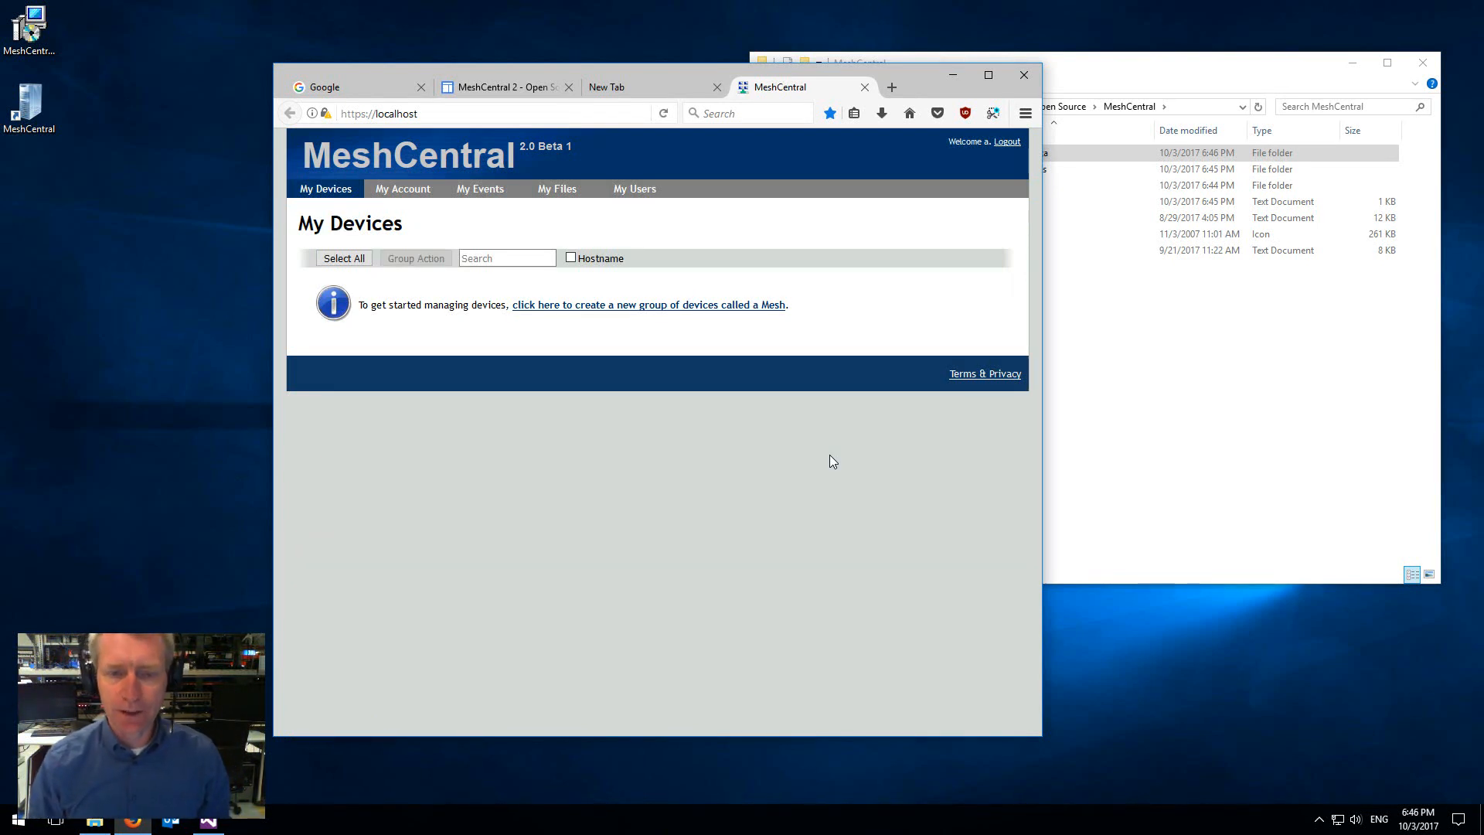
mouse_move(659, 316)
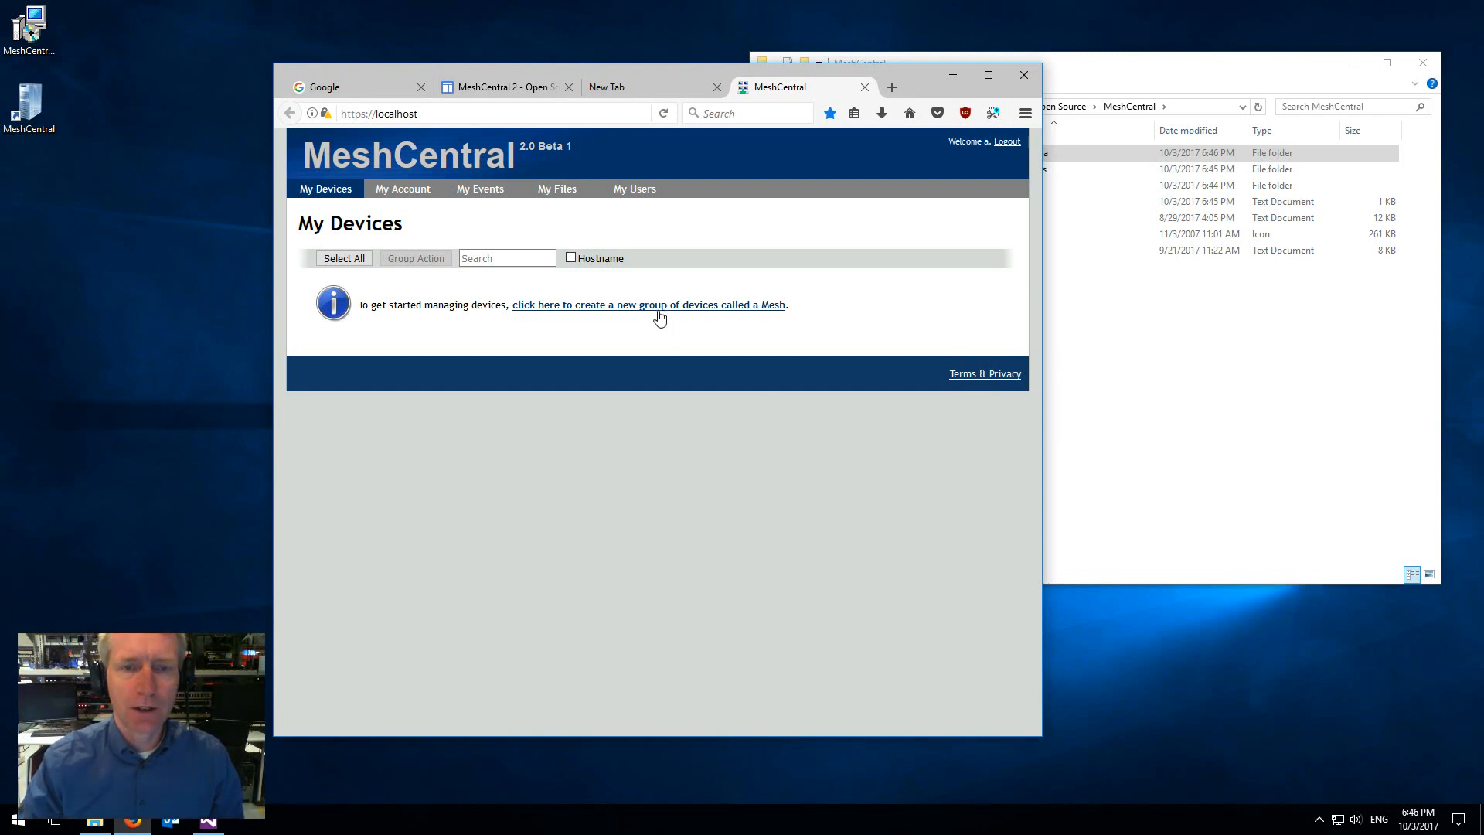
Create a device group with Mesh Name 'TestMesh' on the My Devices page.
left_click(648, 304)
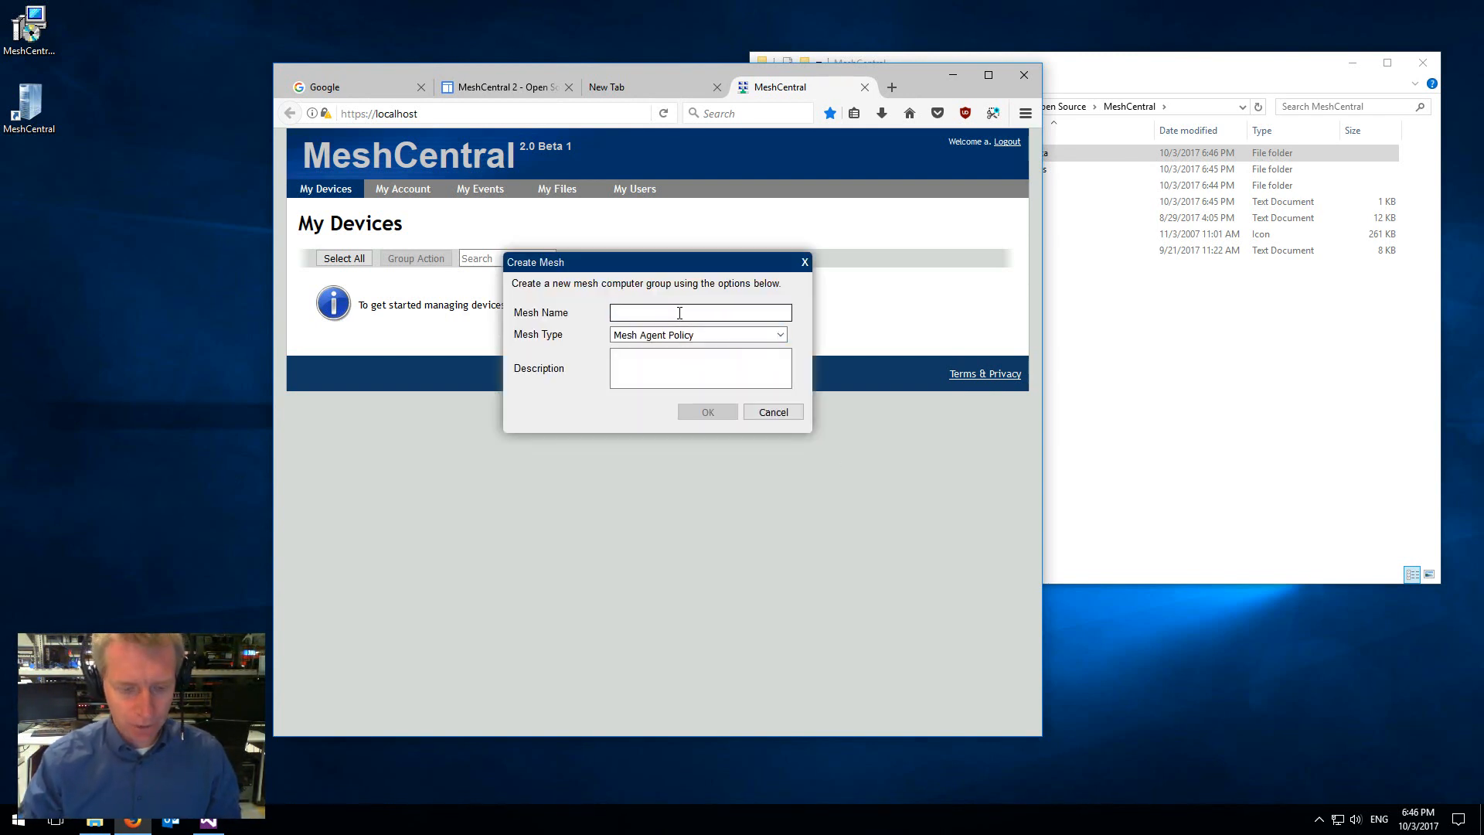
type("Tes")
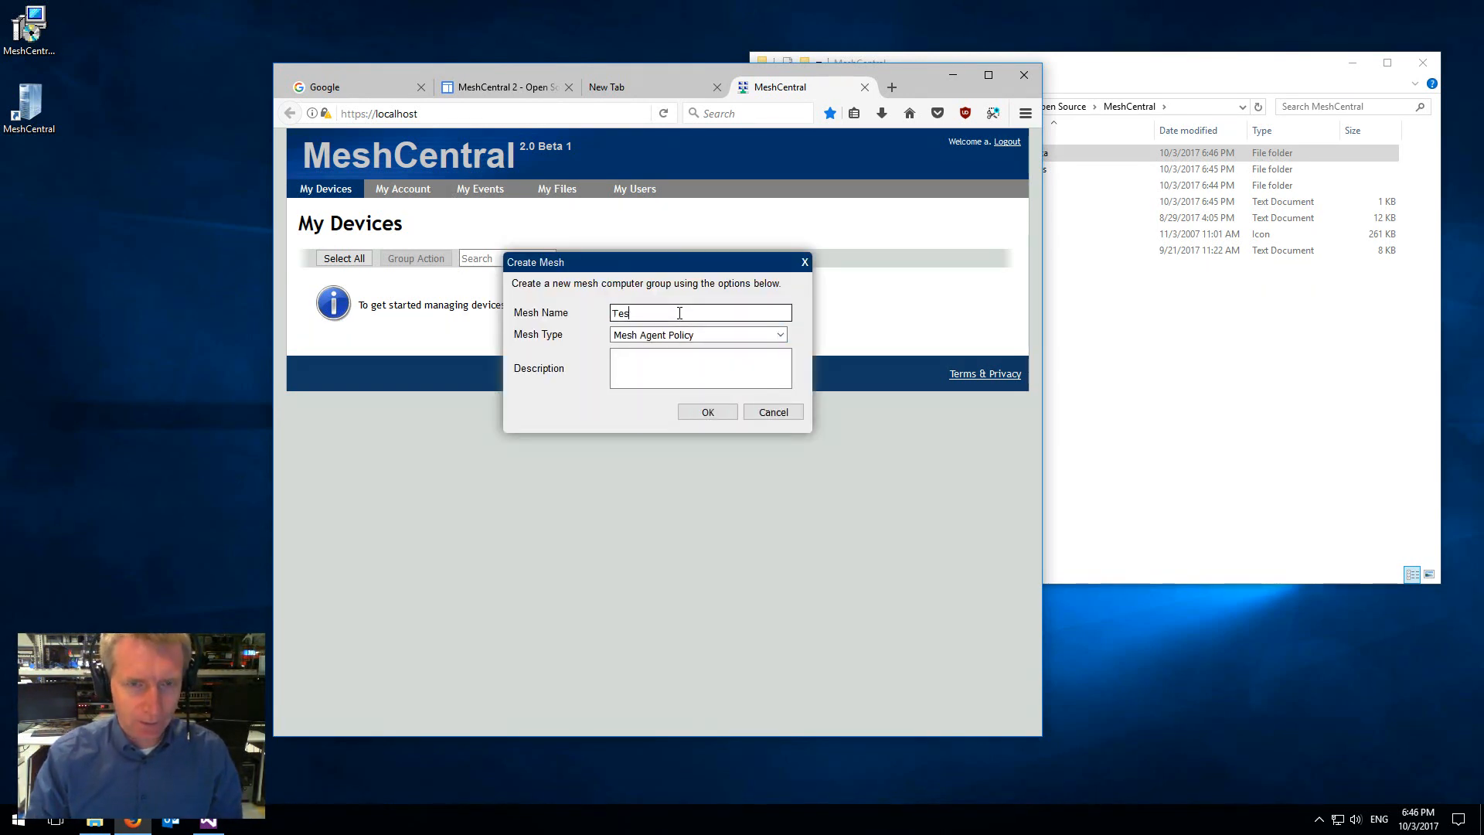
type("tMesh")
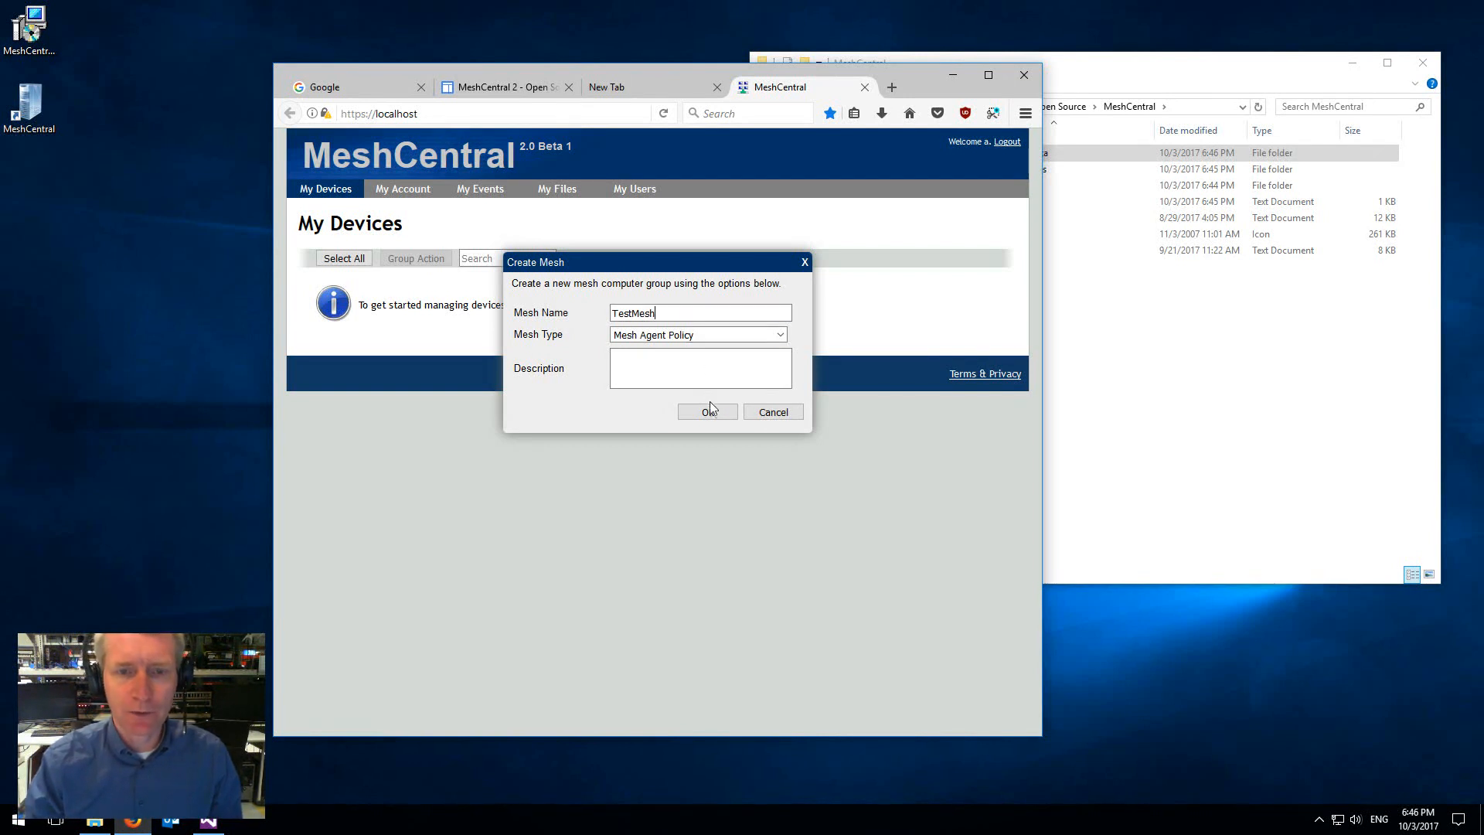
left_click(707, 412)
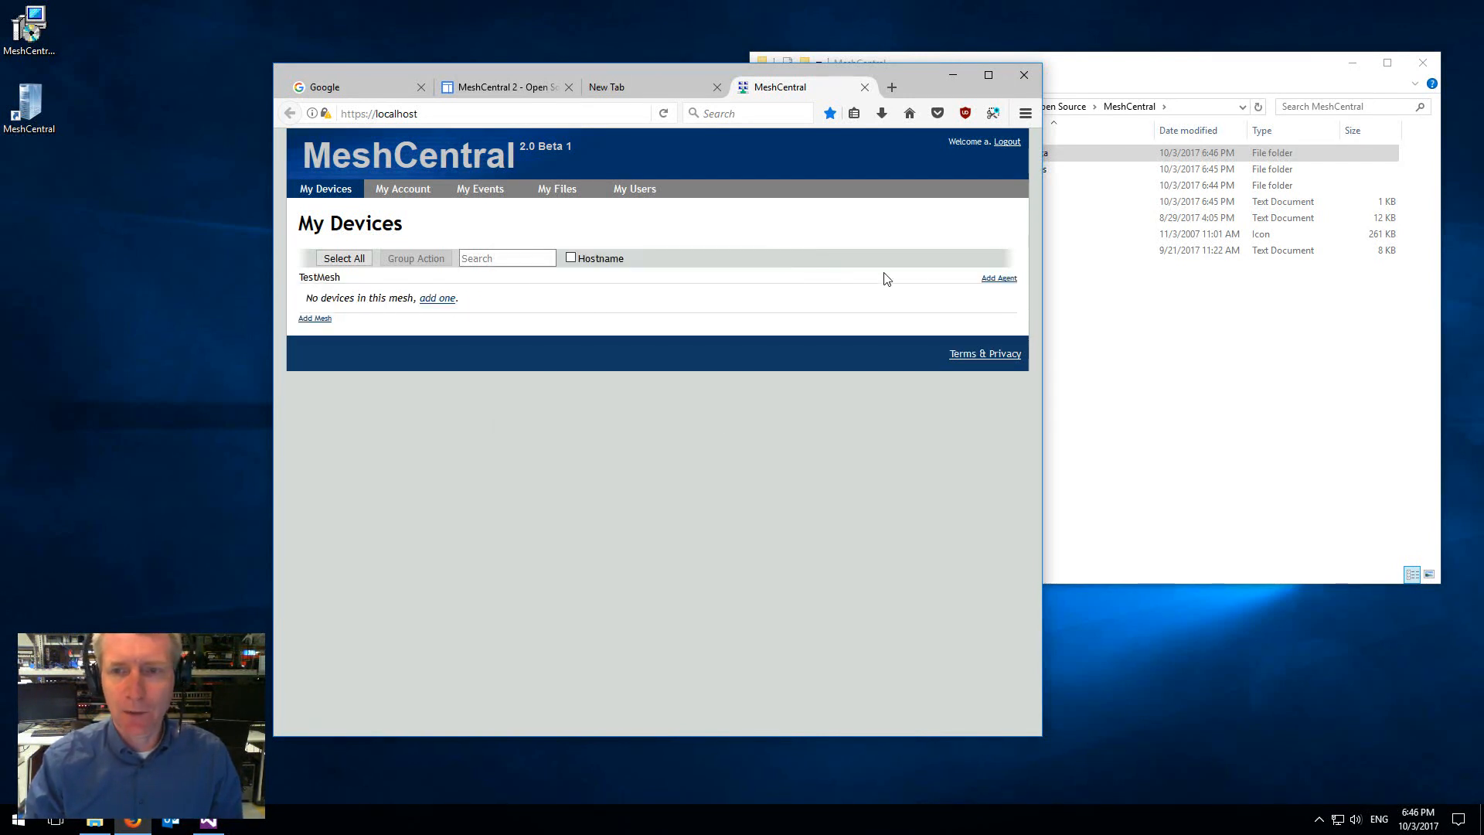
left_click(998, 277)
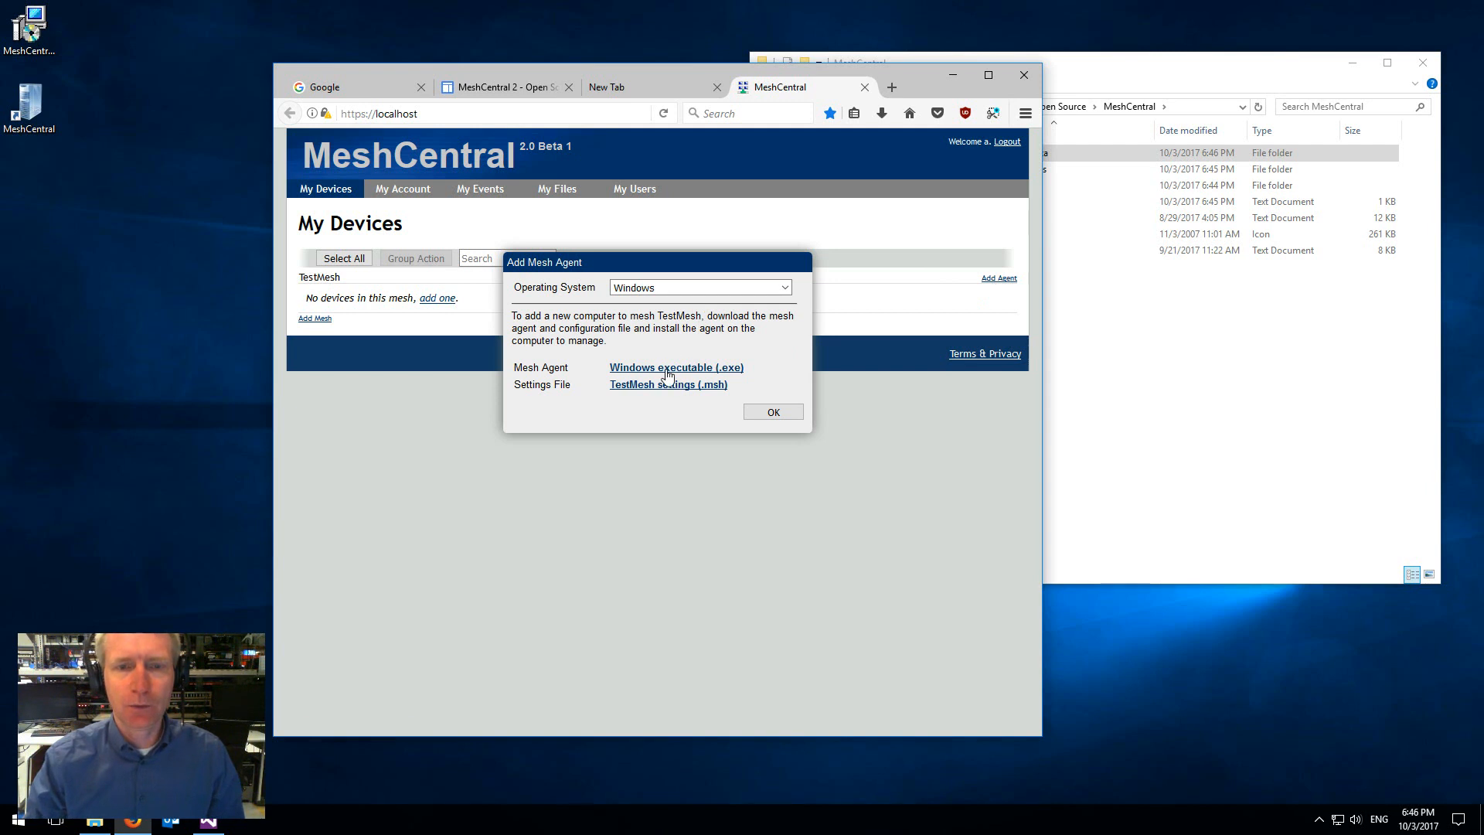
mouse_move(667, 384)
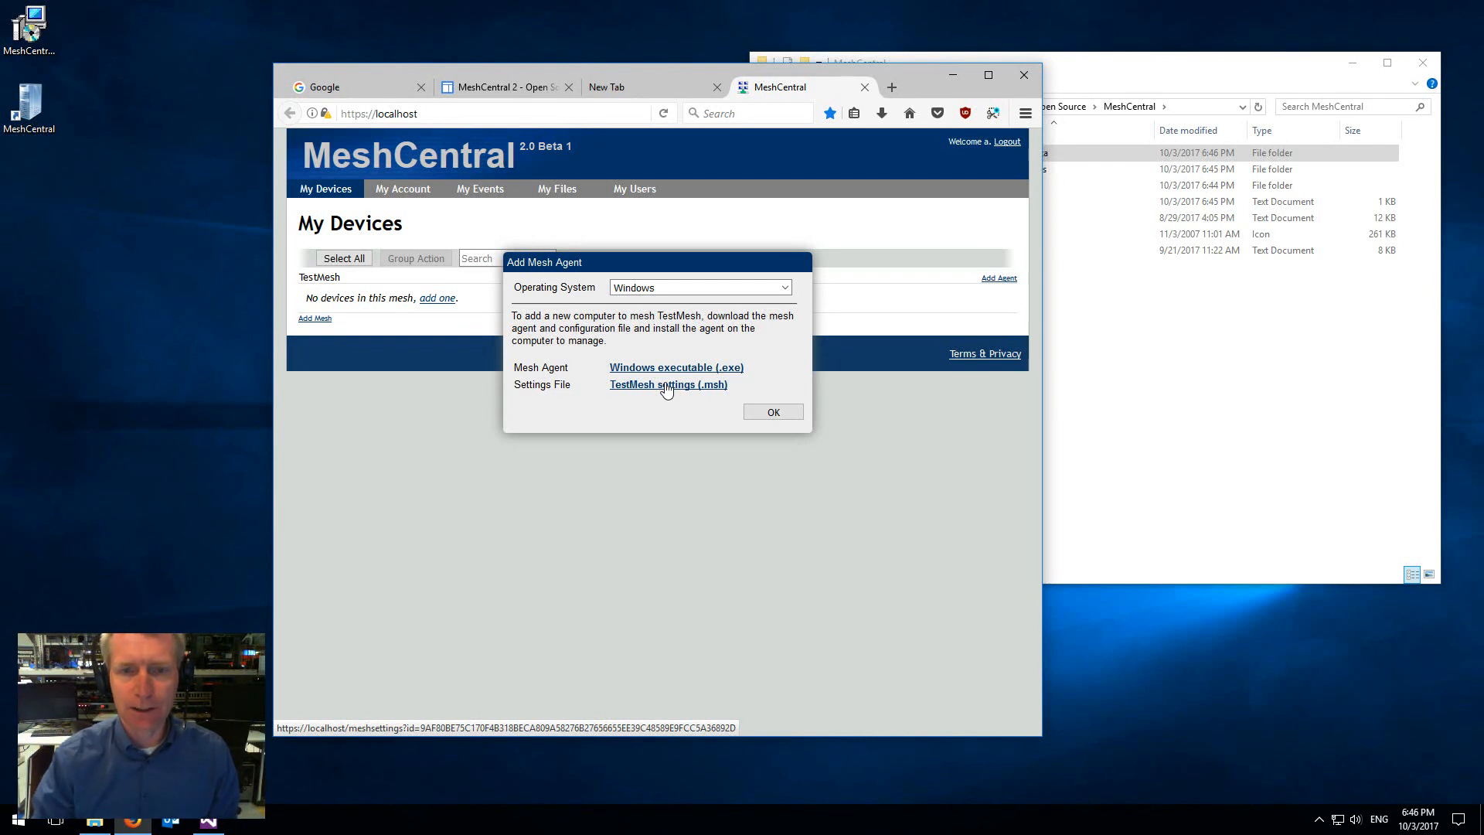
left_click(771, 412)
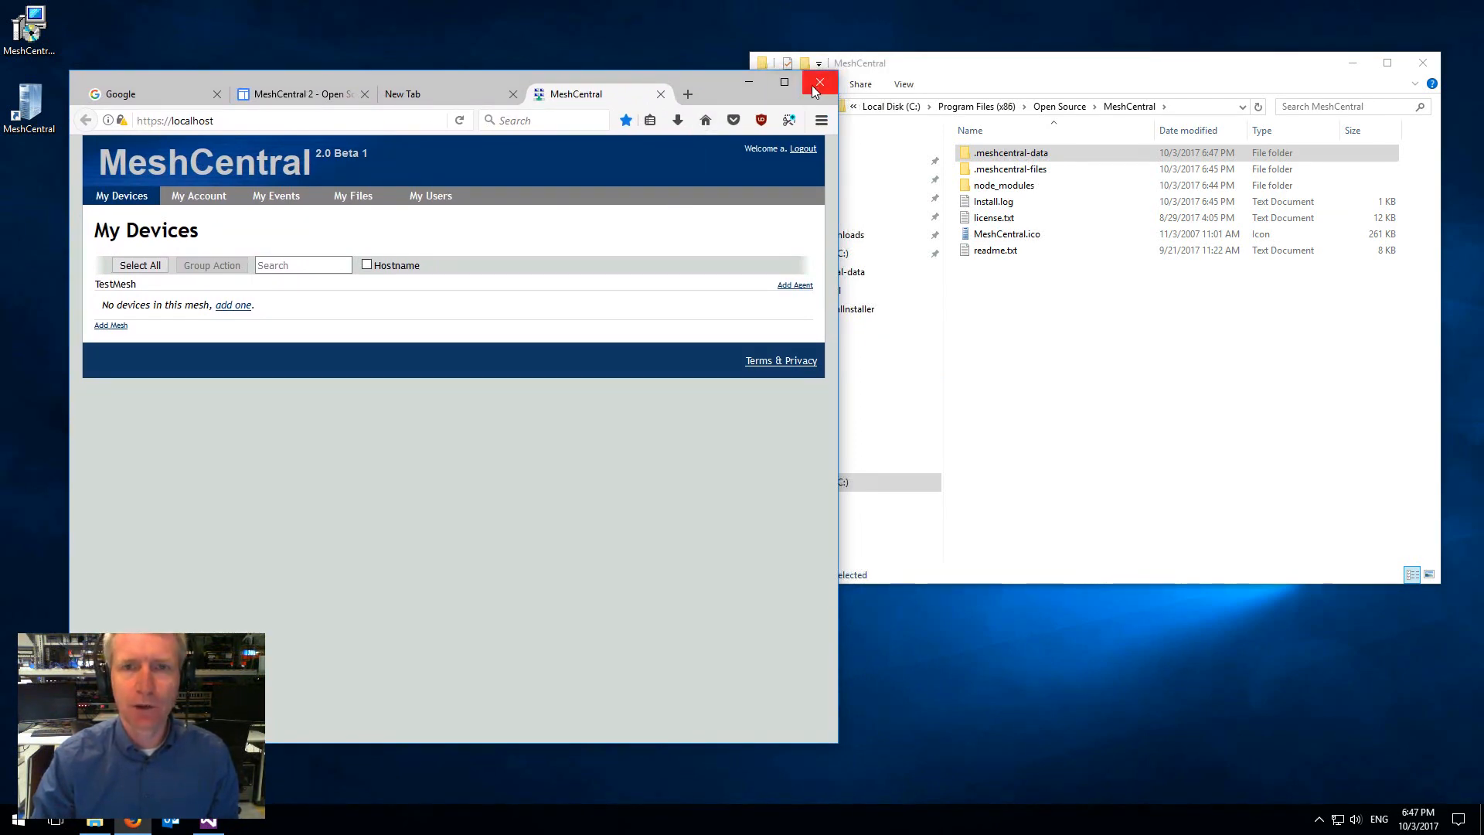
Close Firefox and select the .meshcentral-files and .meshcentral-data folders.
left_click(817, 83)
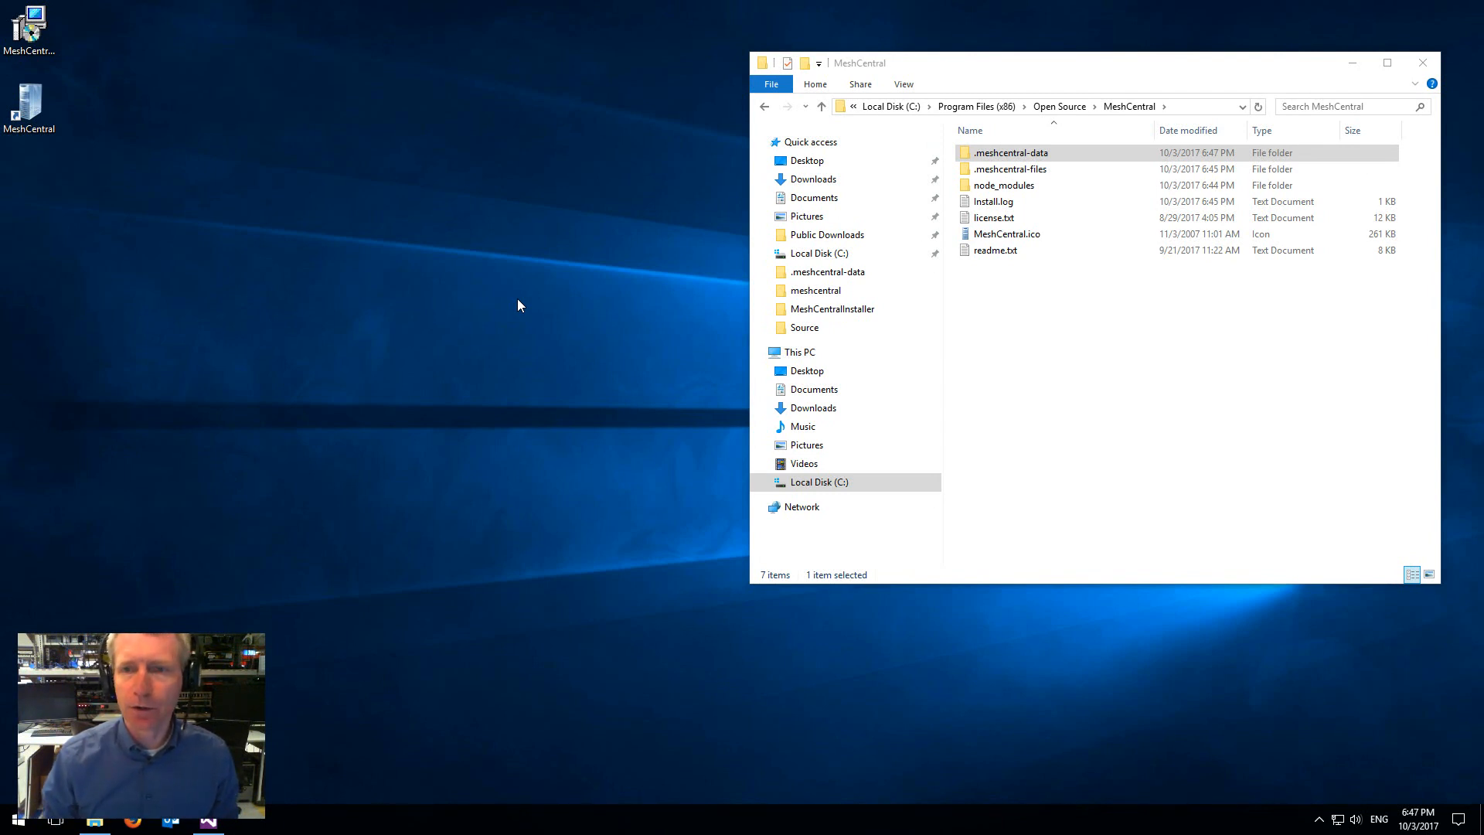
mouse_move(547, 301)
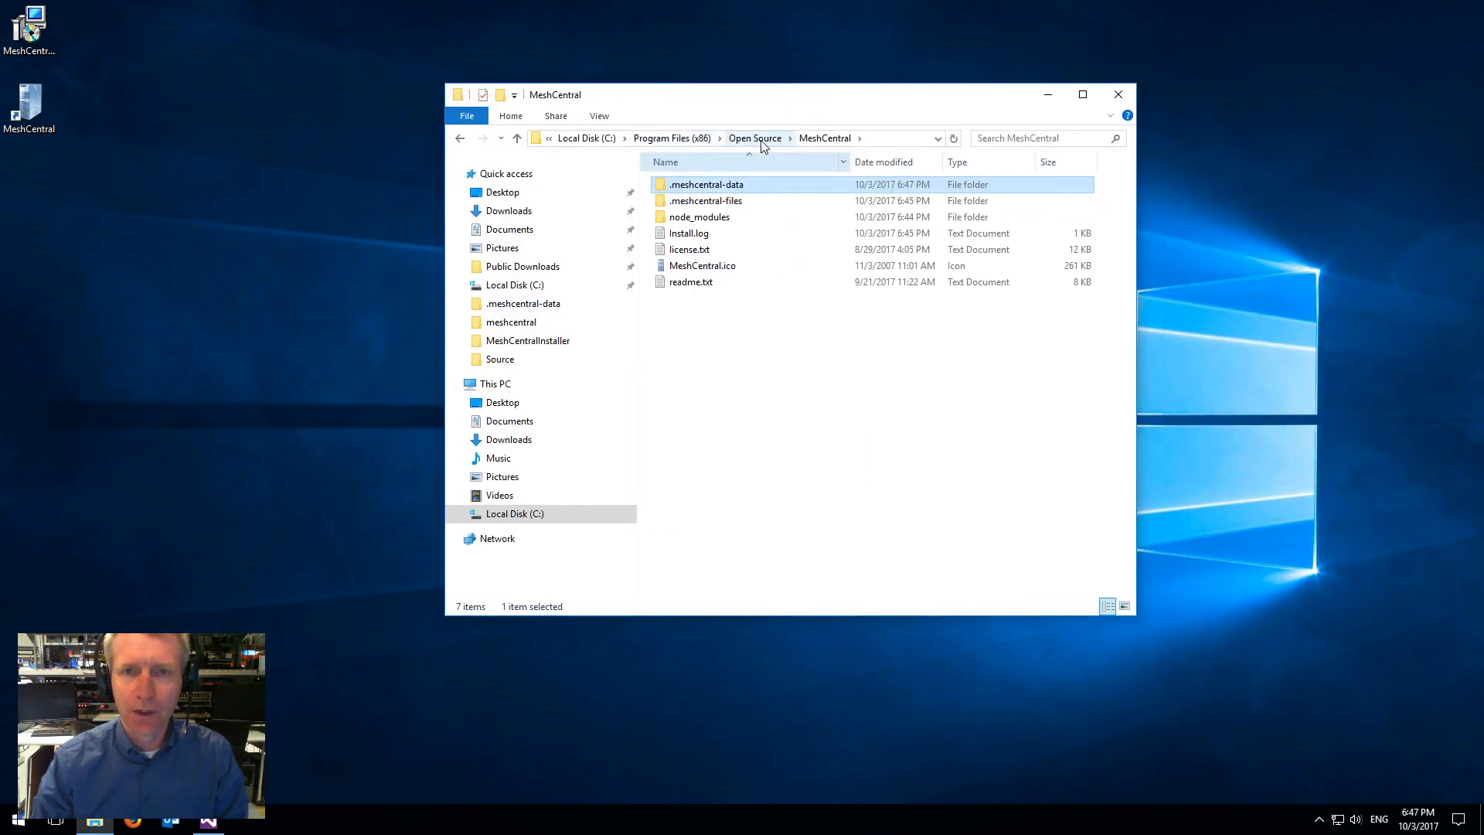
mouse_move(741, 219)
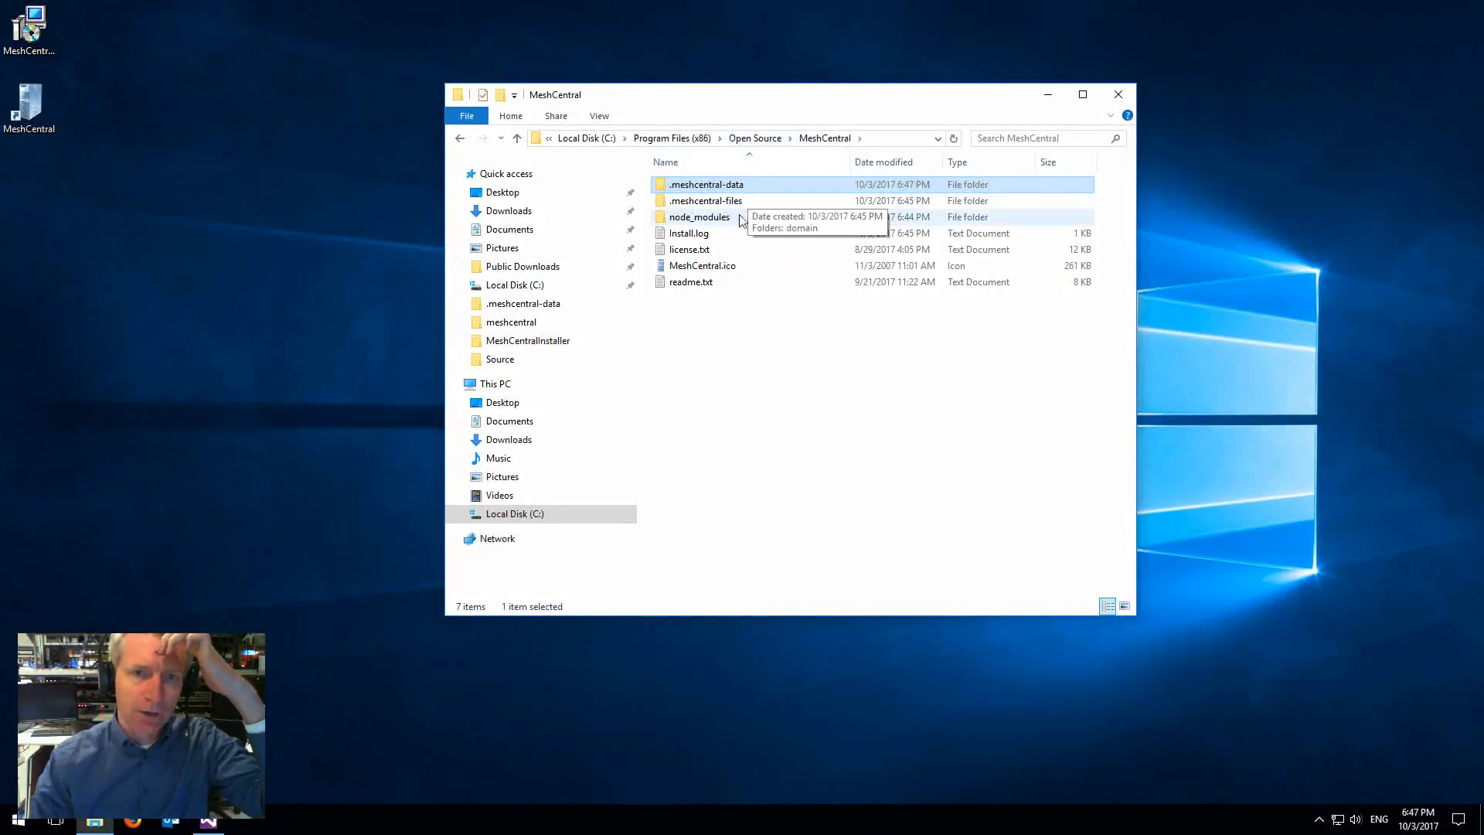
mouse_move(772, 256)
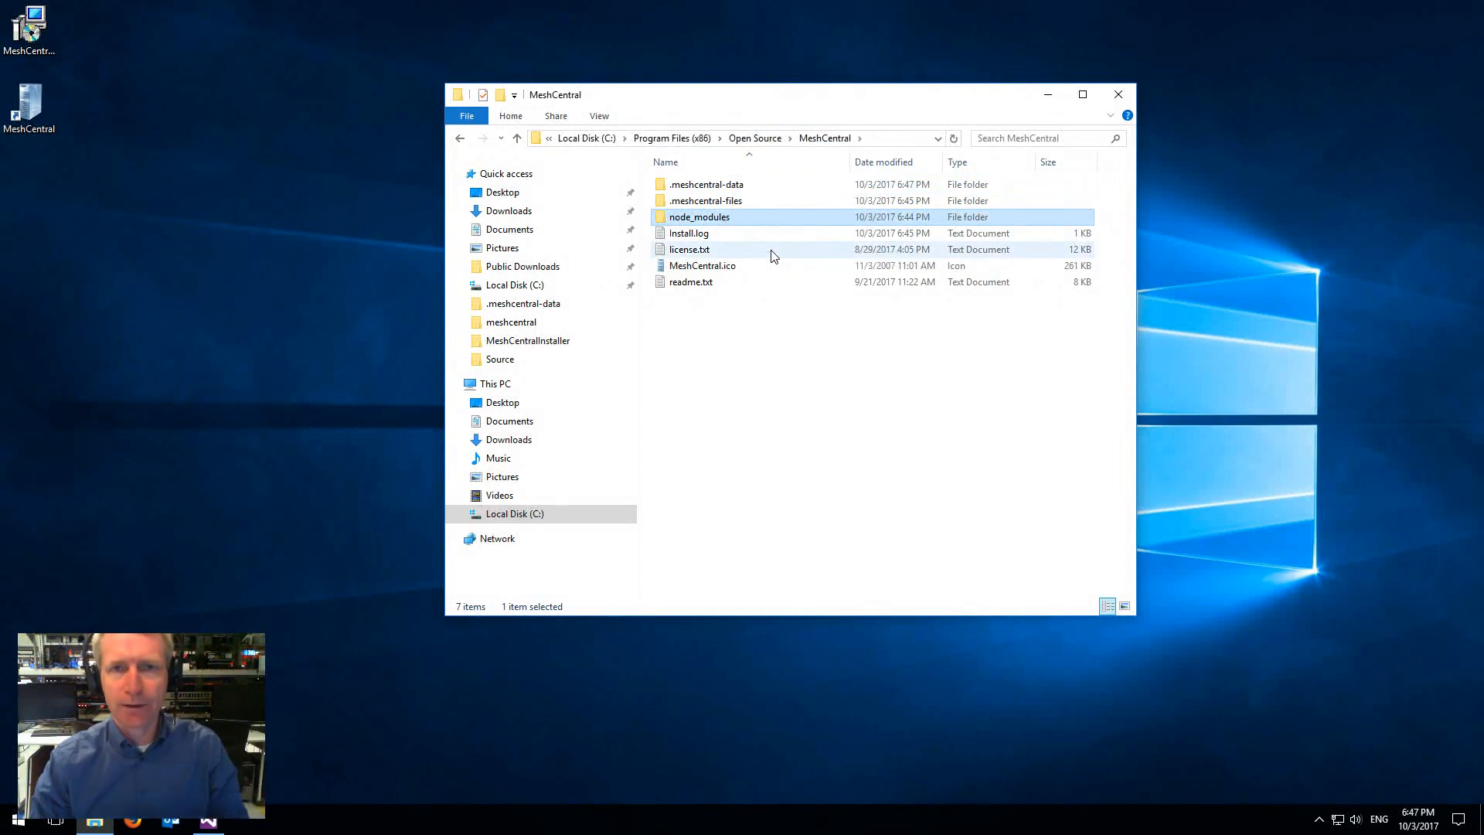
left_click(705, 184)
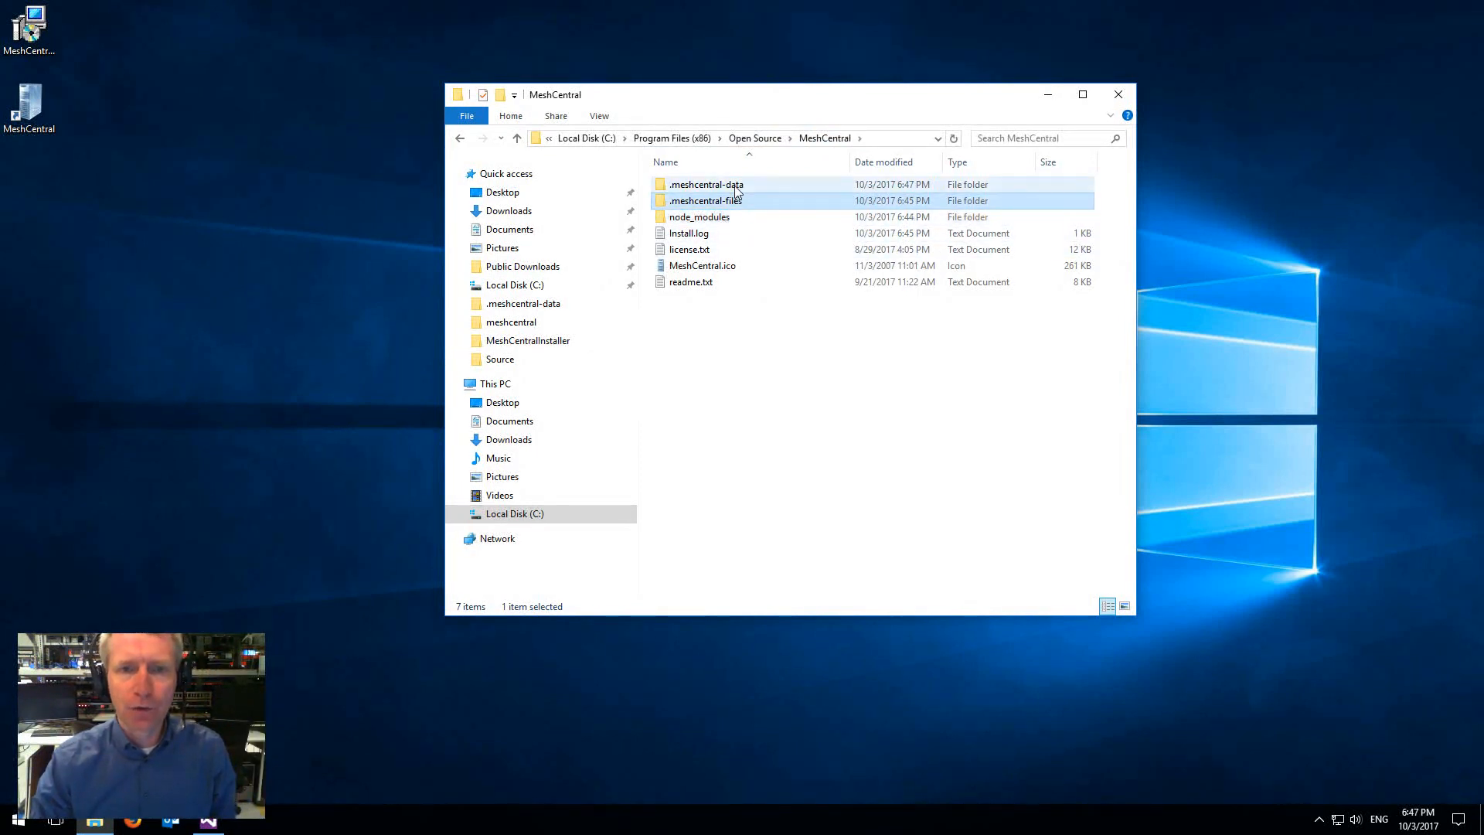
left_click(705, 184)
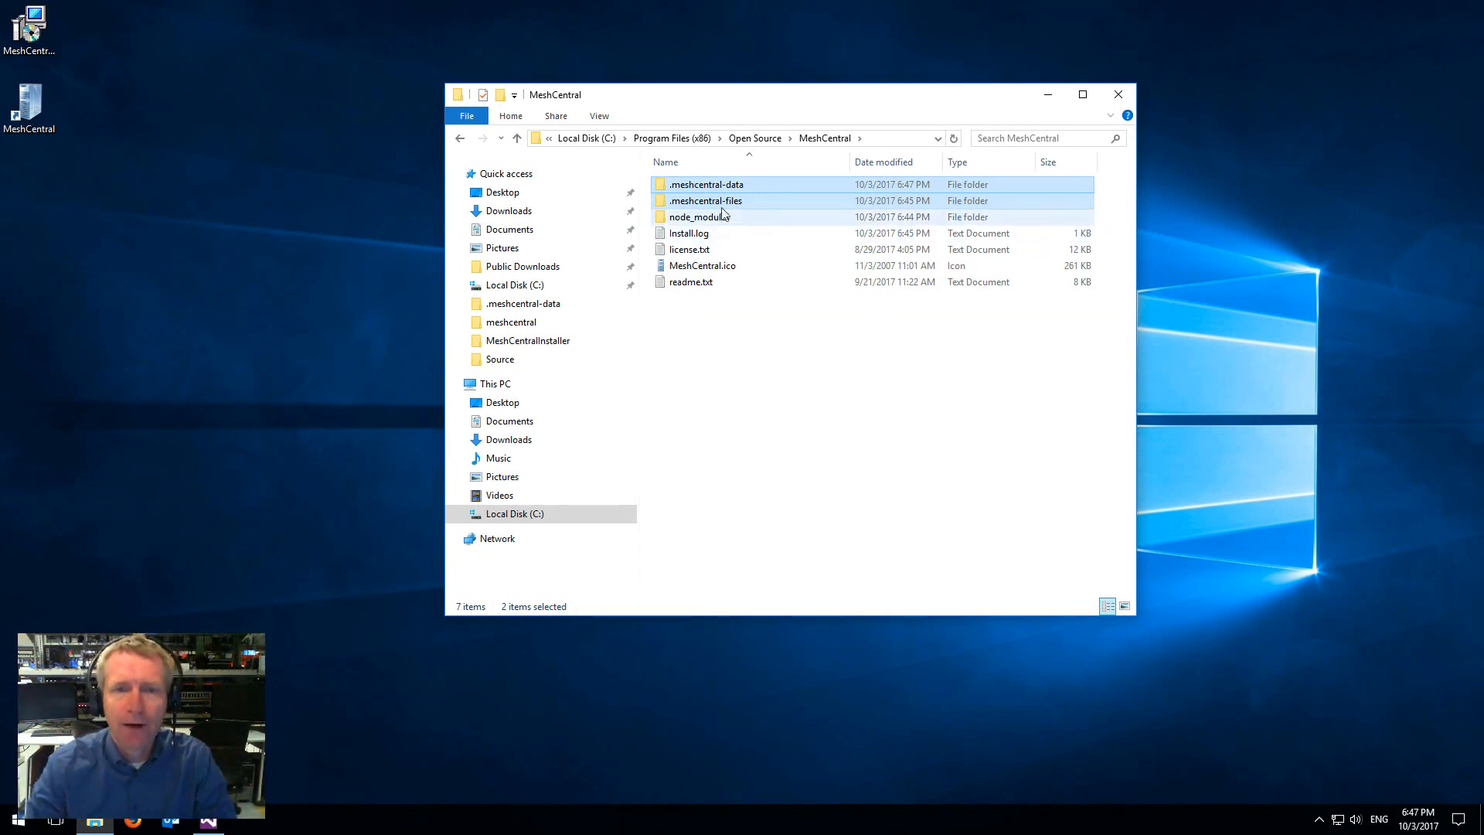
double_click(705, 199)
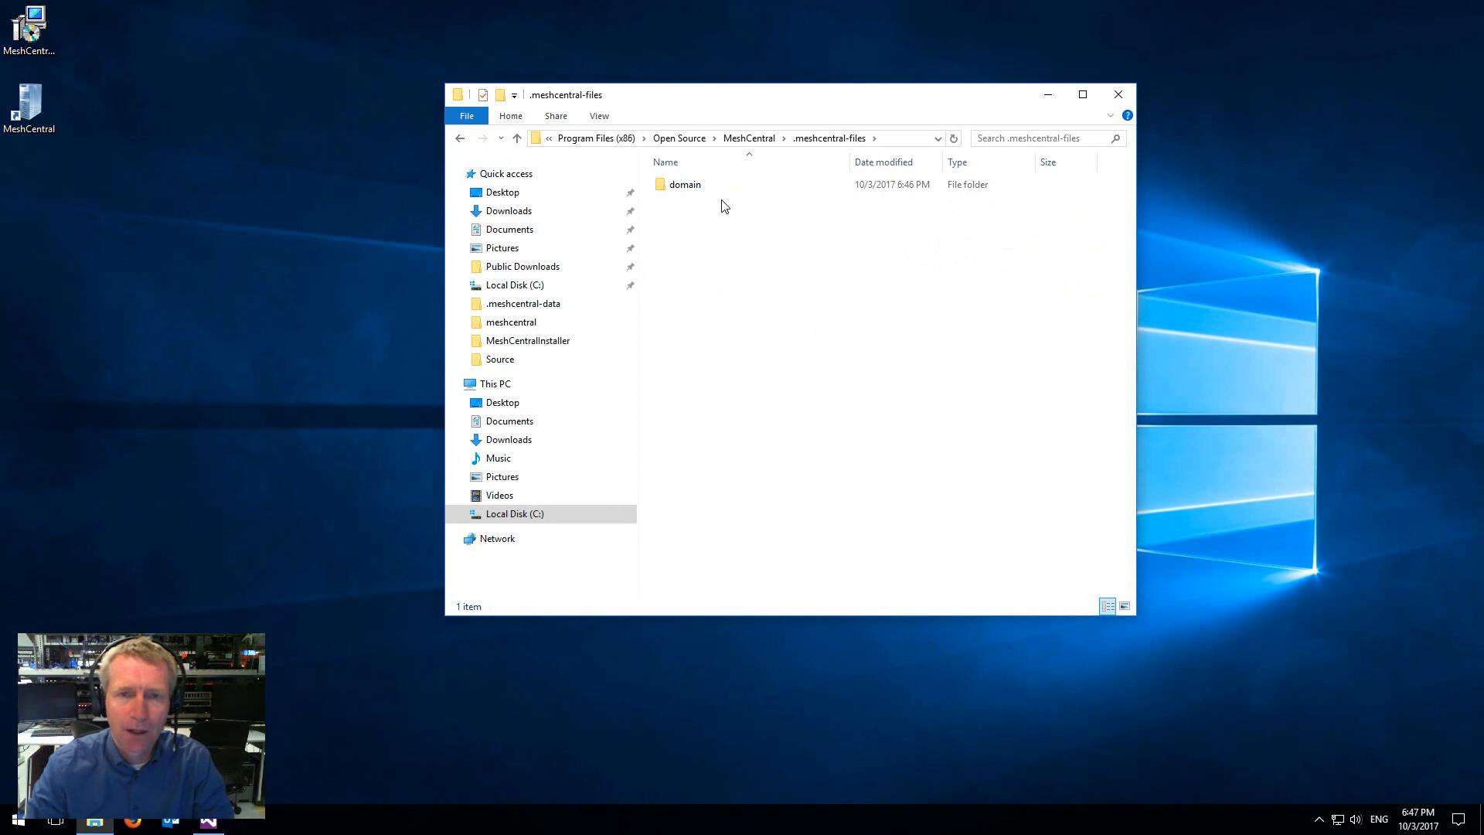
mouse_move(749, 138)
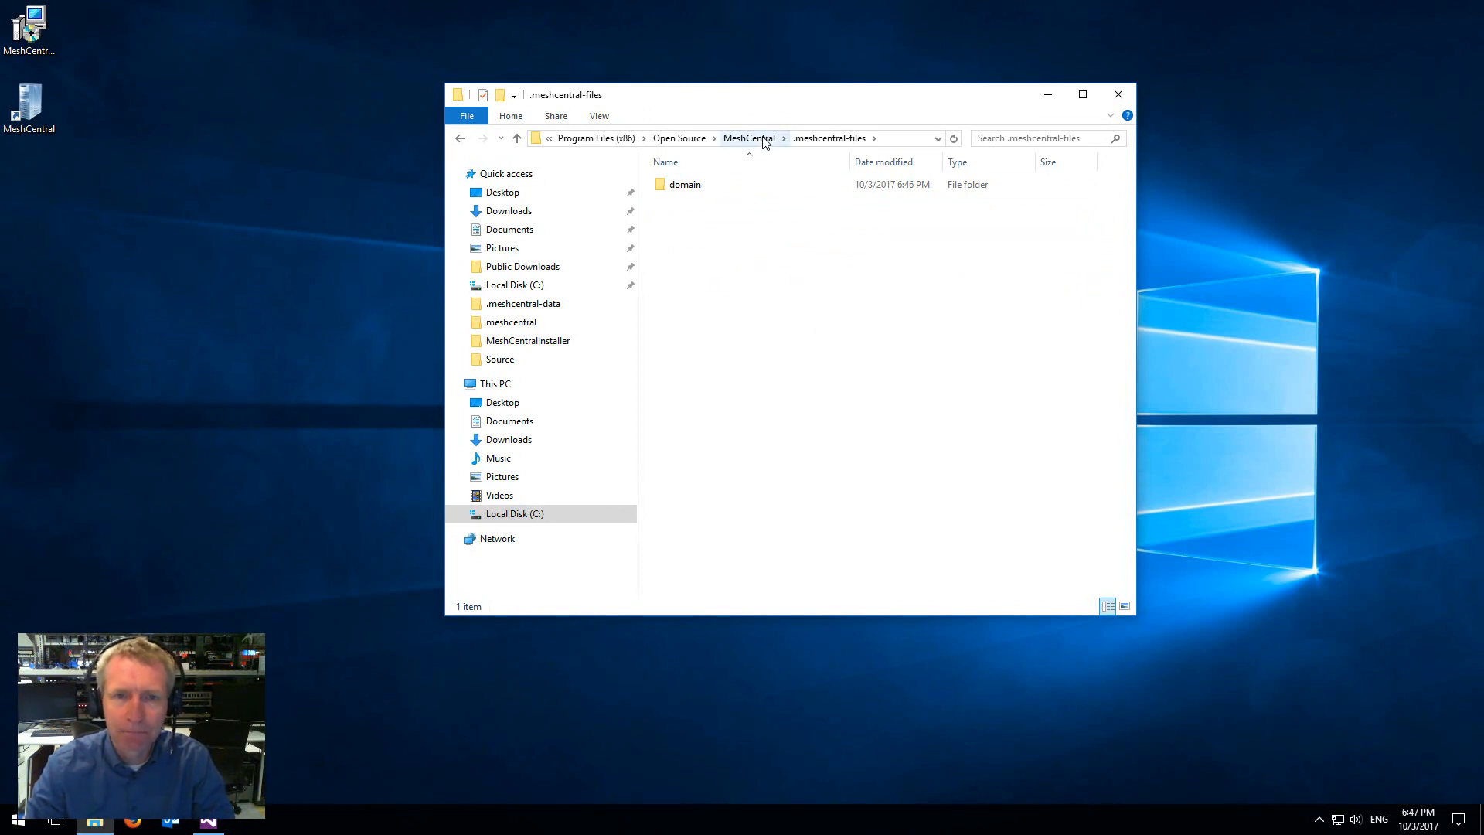
left_click(523, 302)
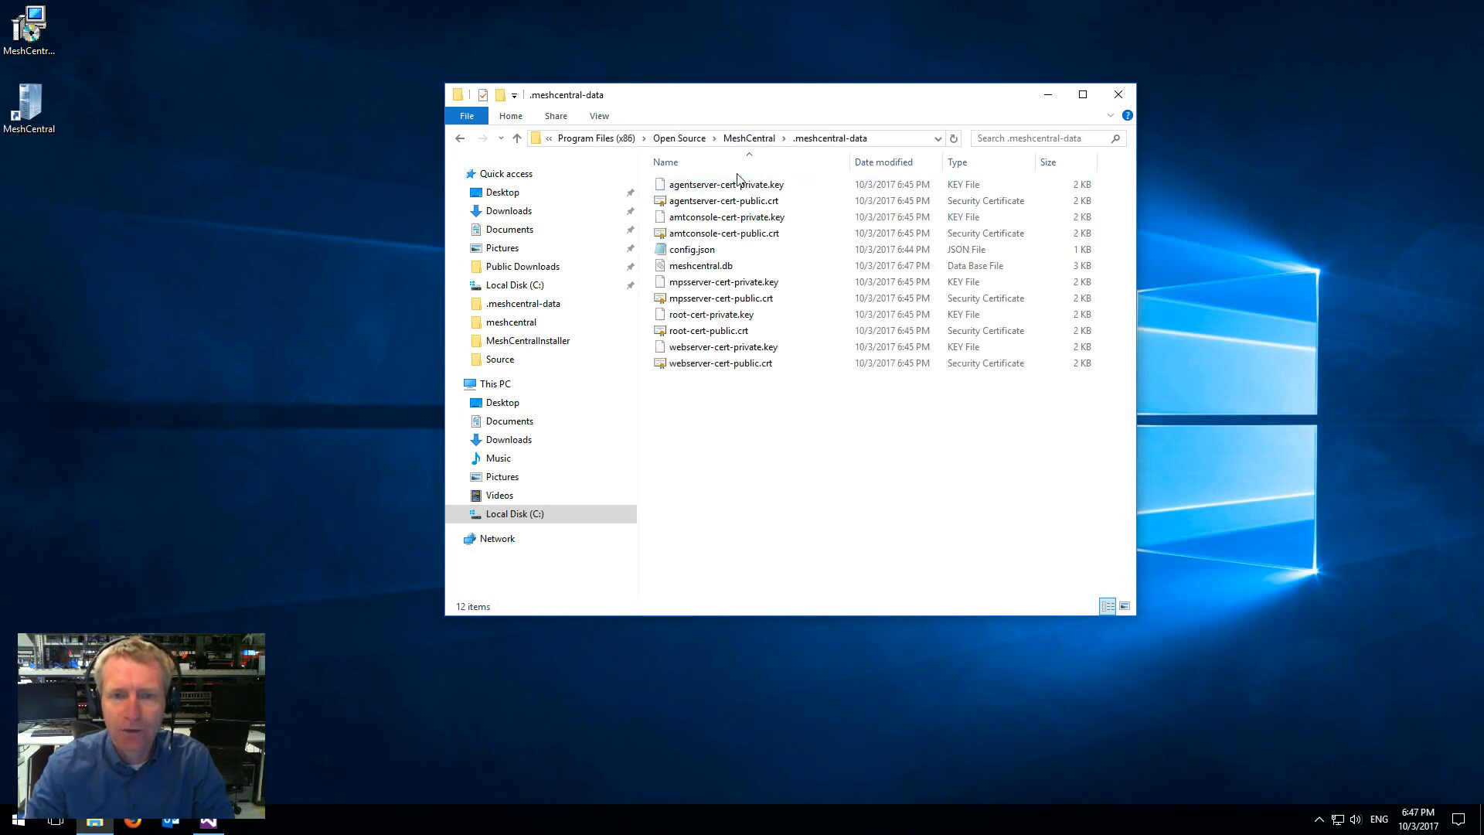
left_click(700, 265)
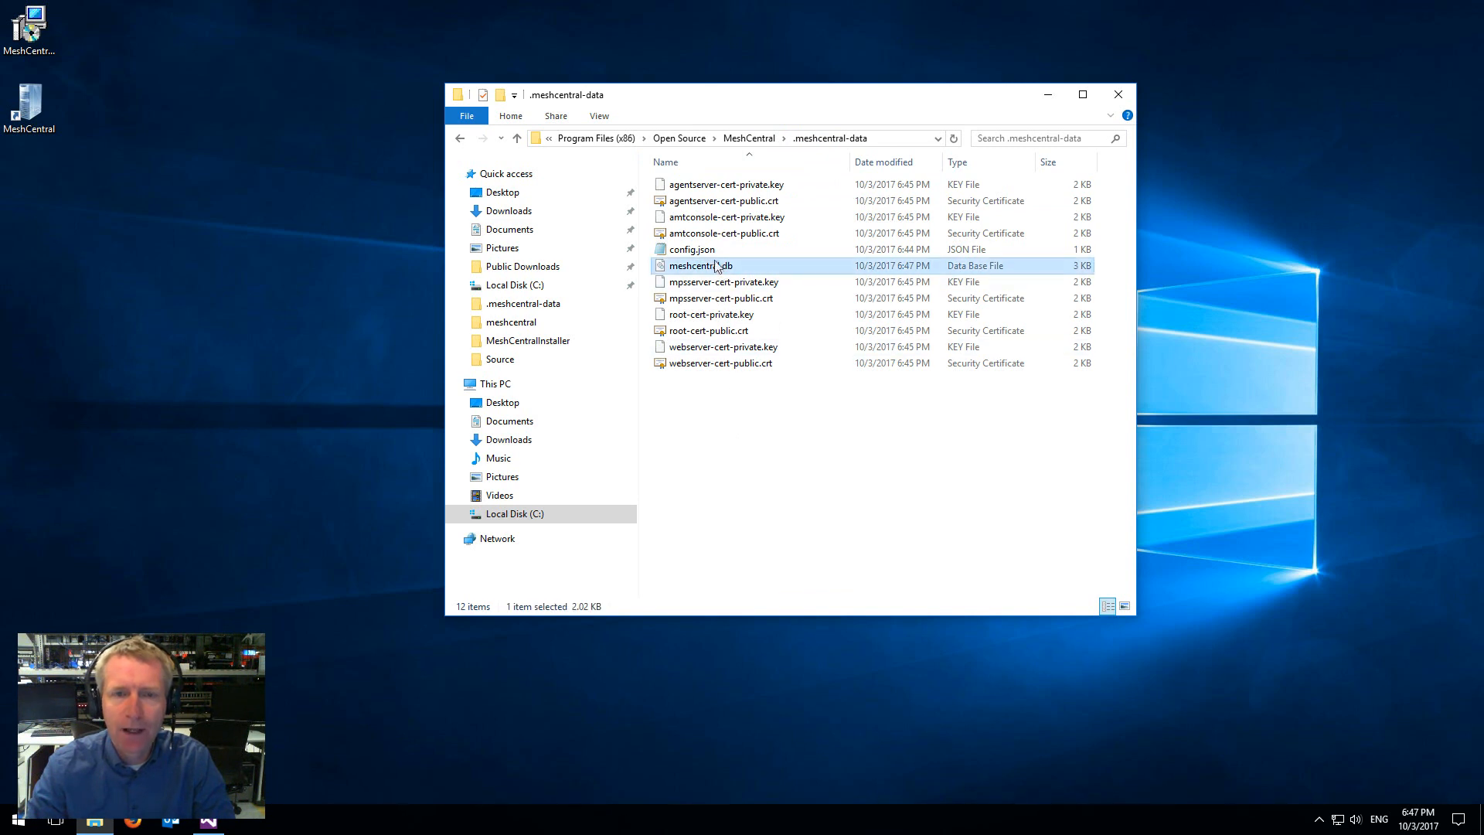
left_click(691, 249)
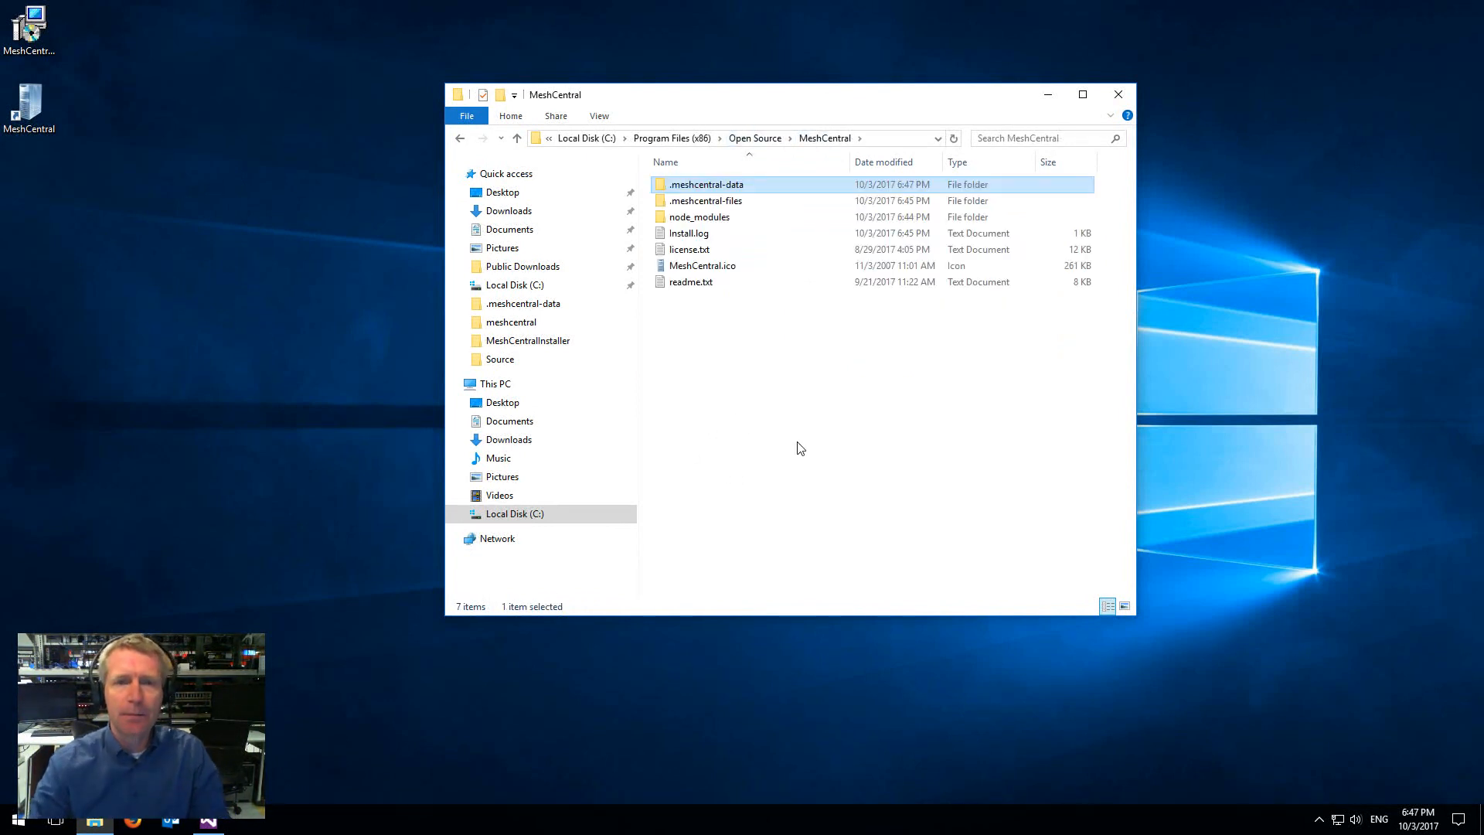
left_click(704, 201)
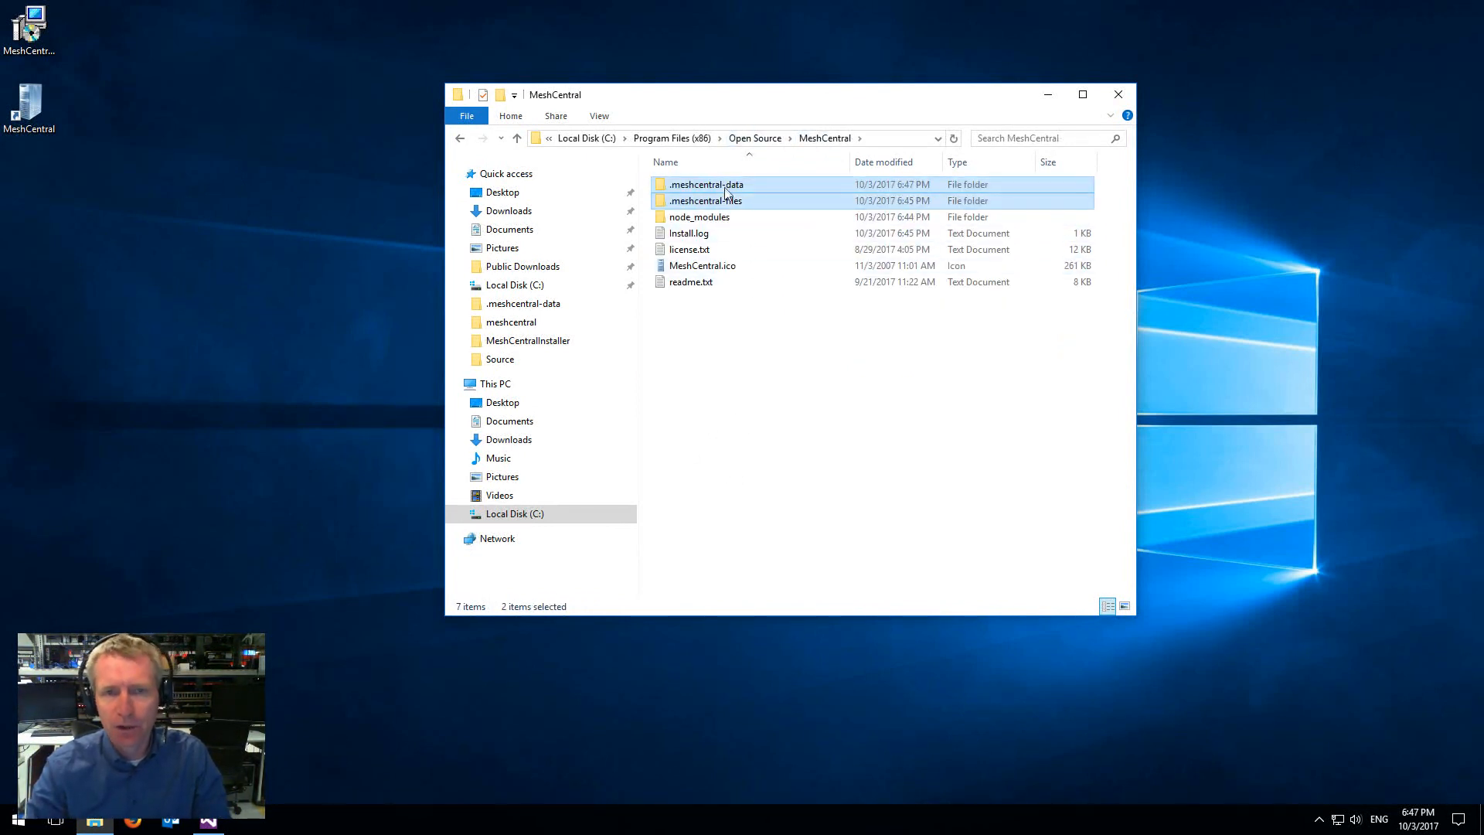
mouse_move(766, 375)
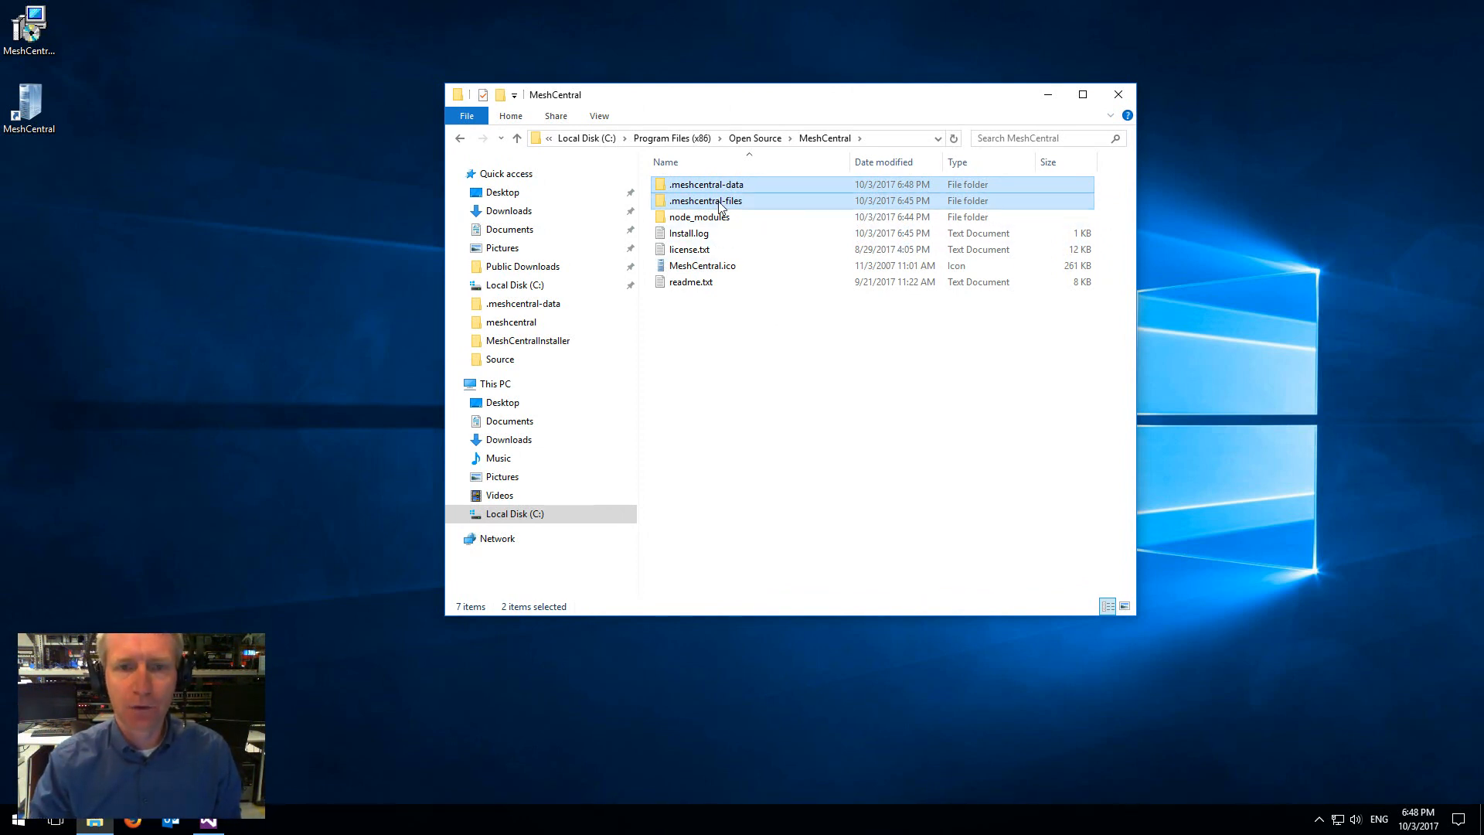
mouse_move(772, 317)
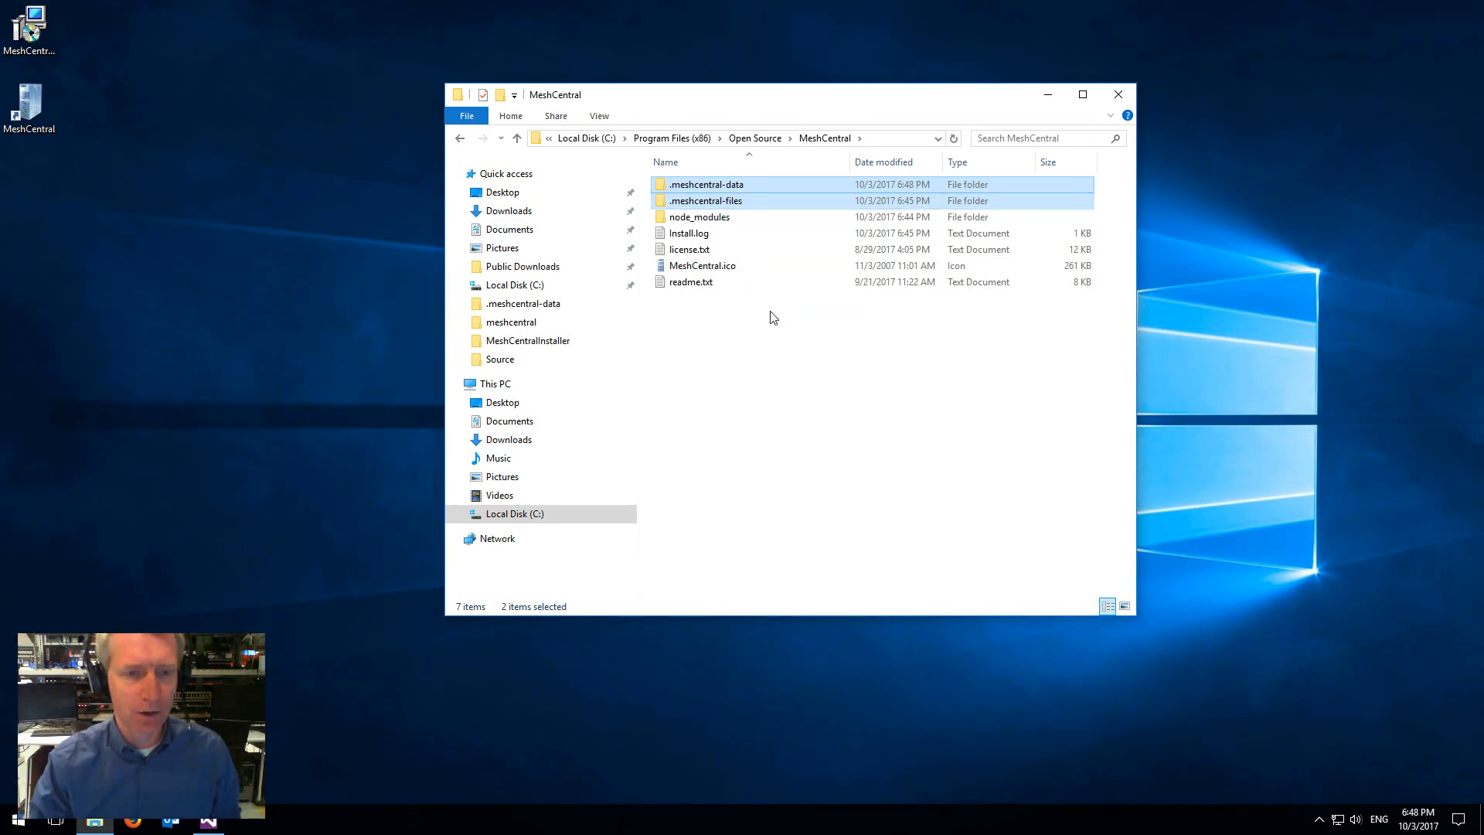
left_click(775, 355)
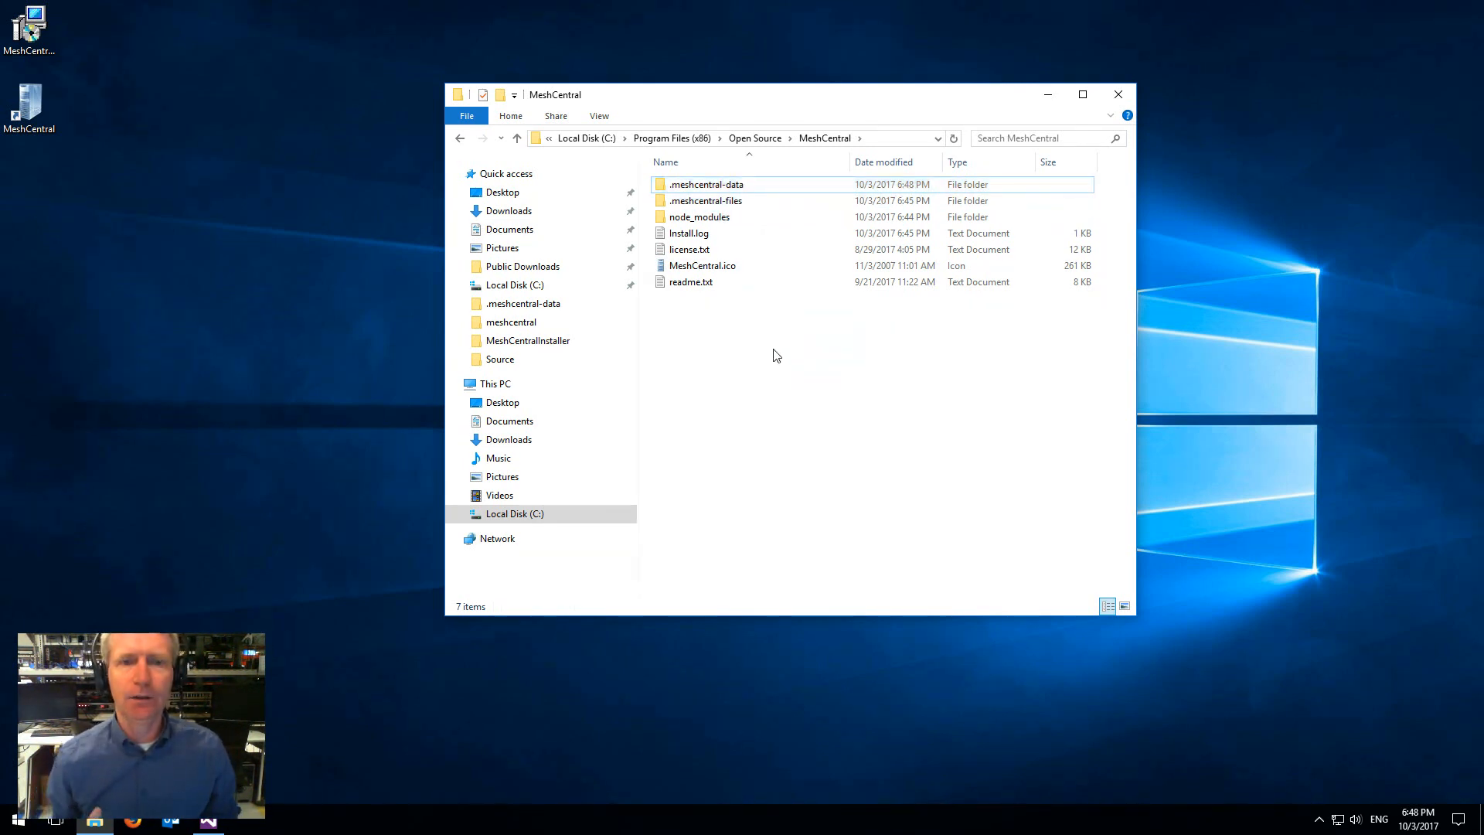